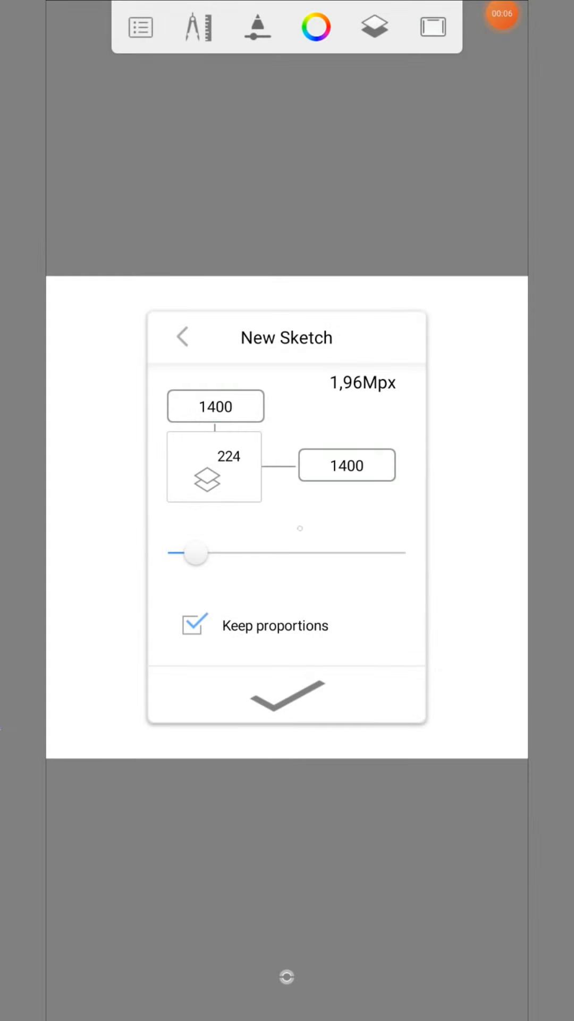
Confirm a new 1400 × 1400 canvas and activate the ellipse guide.
click(286, 694)
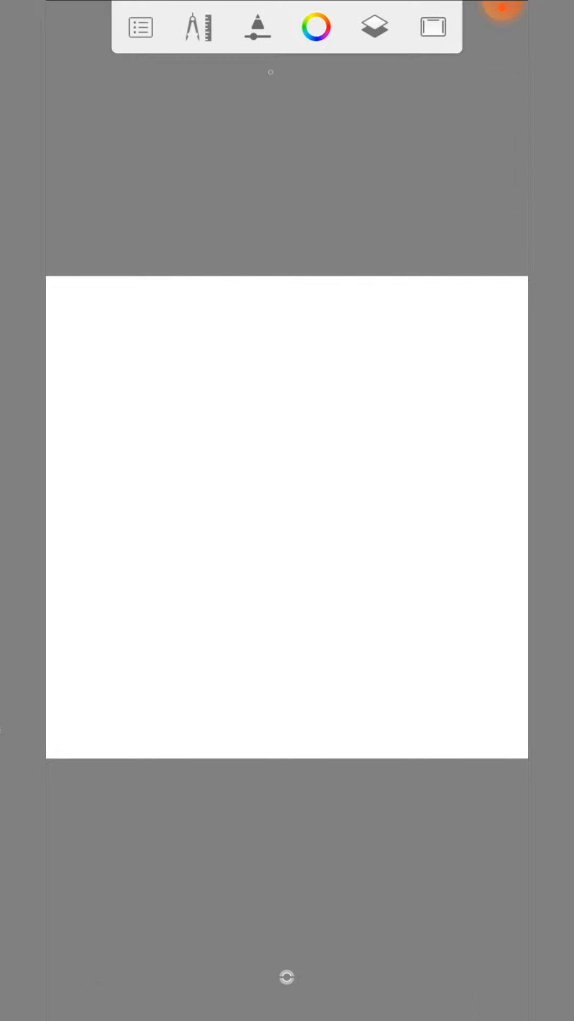
click(257, 27)
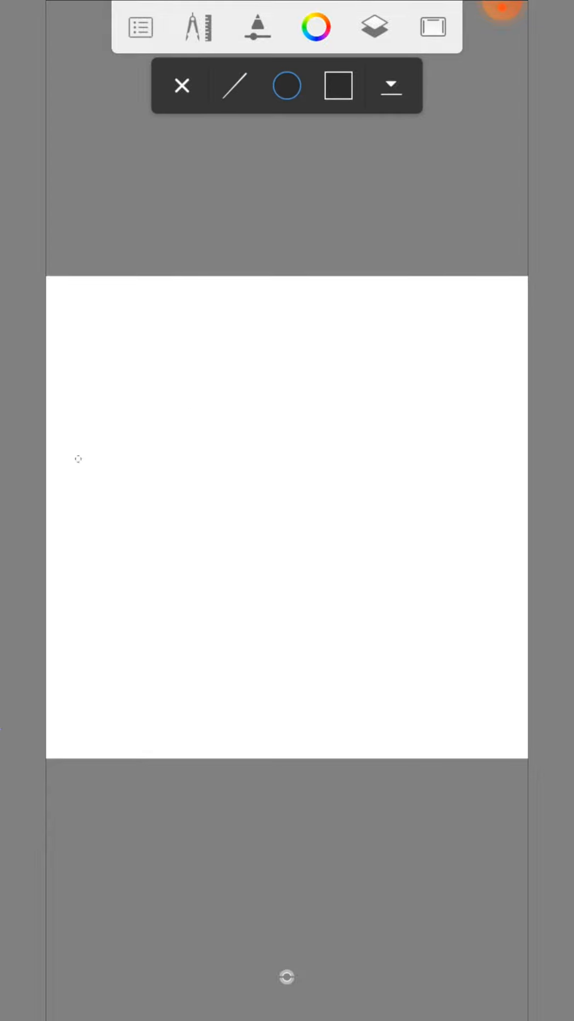
Draw a solid dark blue circle in the lower-left on its own layer, filling any gap.
drag(80, 457, 382, 635)
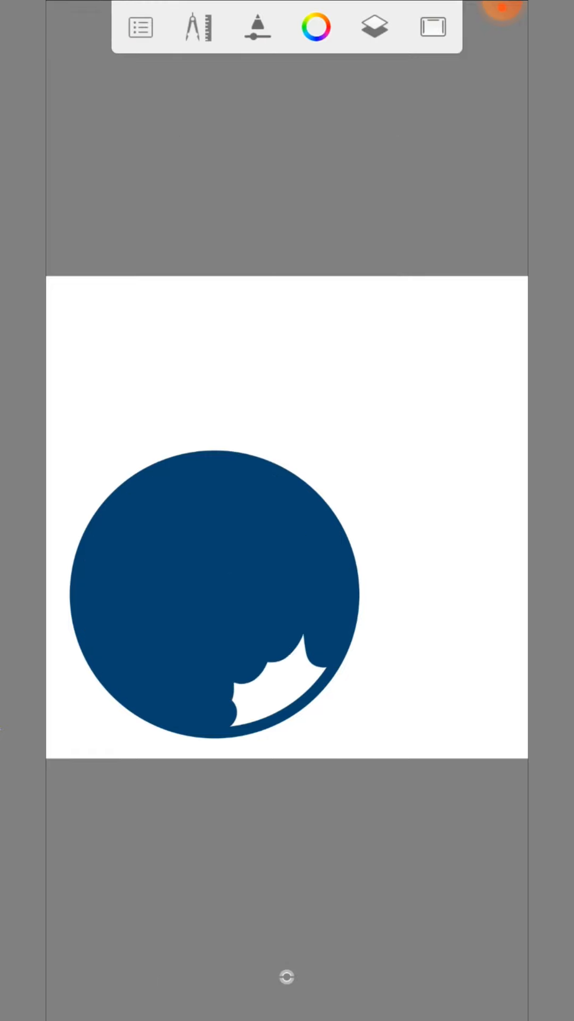
click(373, 27)
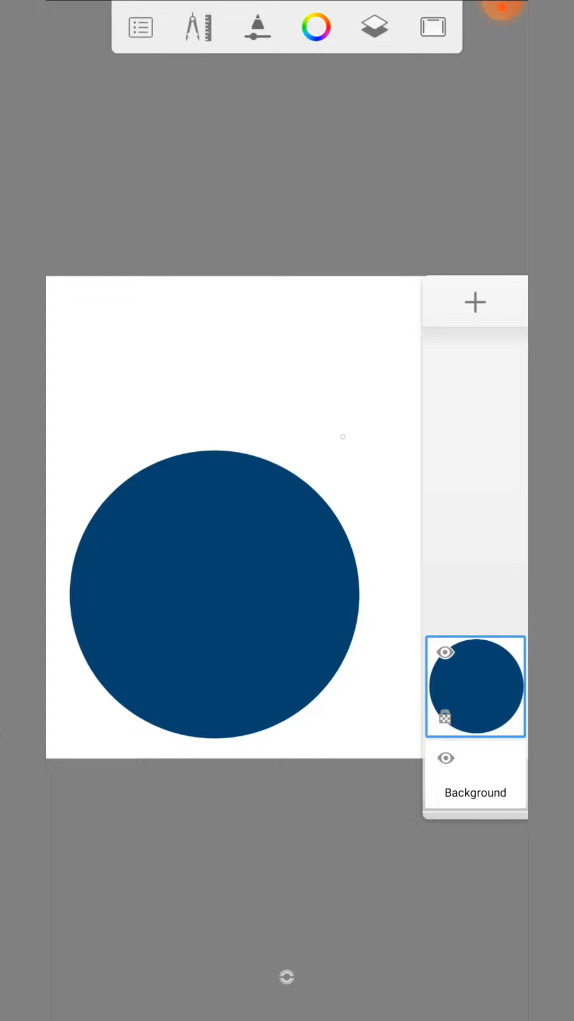
Shade the circle into a sphere with a brighter blue and a soft brush.
click(375, 28)
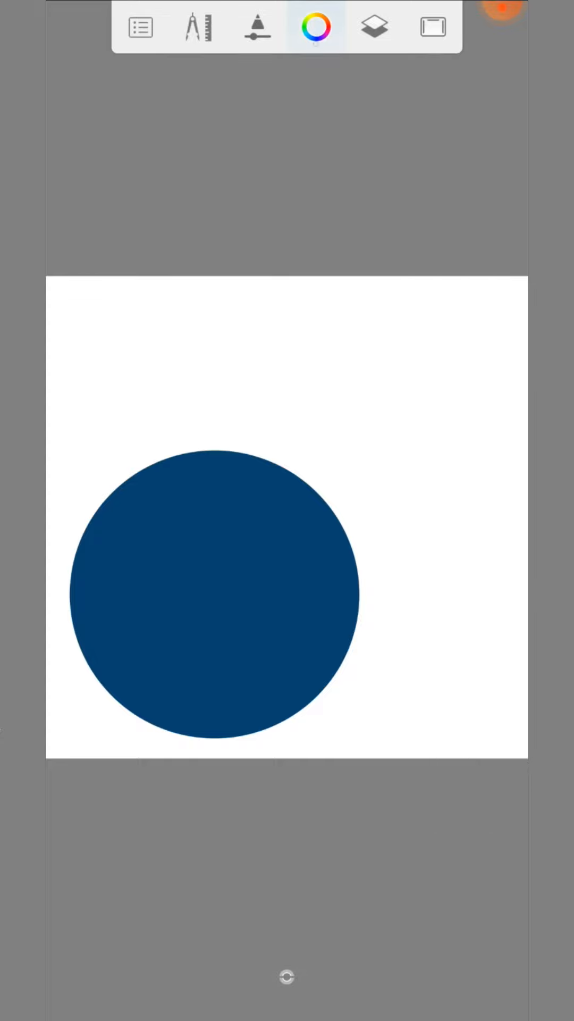
click(315, 27)
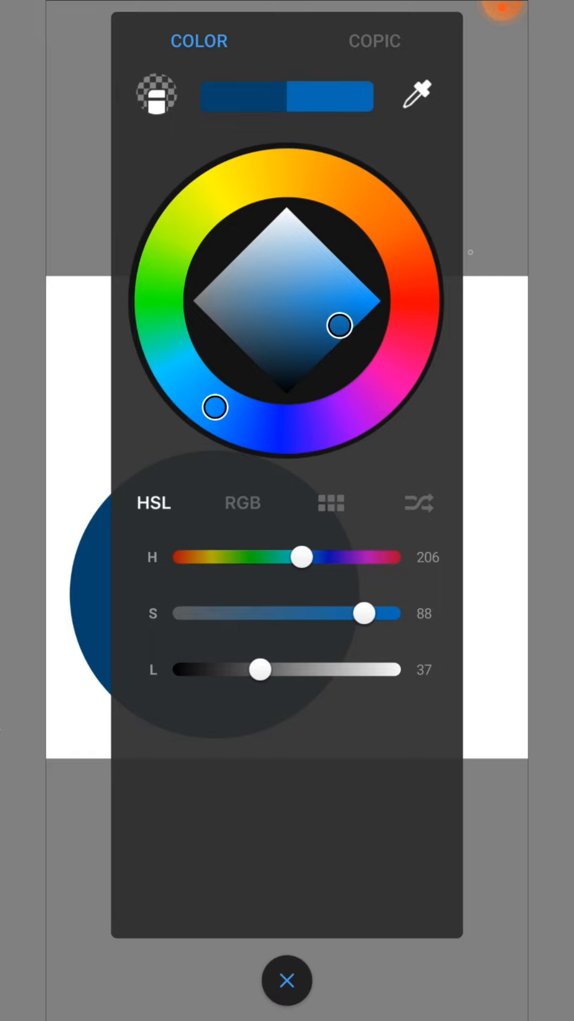
click(286, 980)
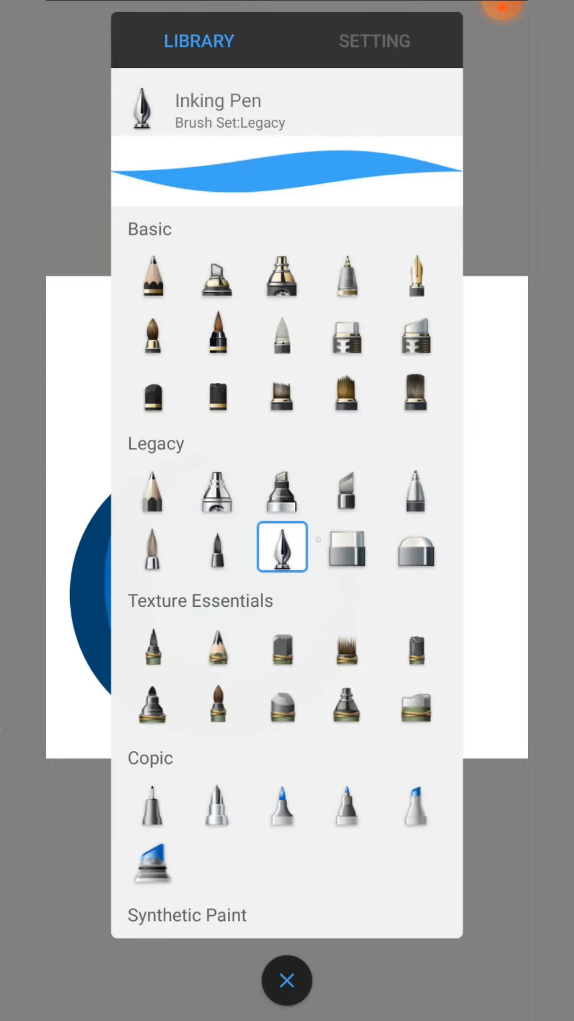
scroll(down, 3)
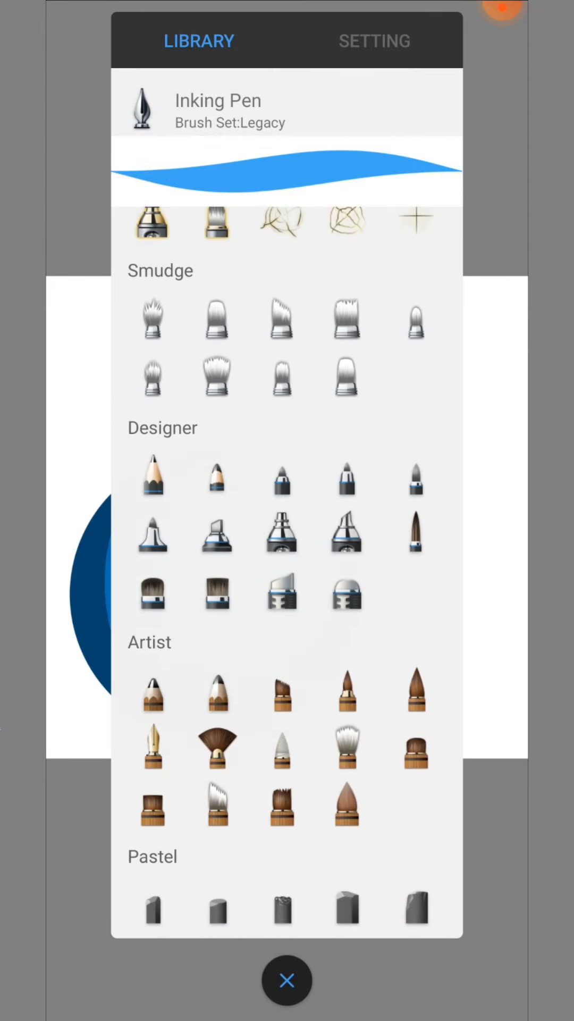
click(281, 715)
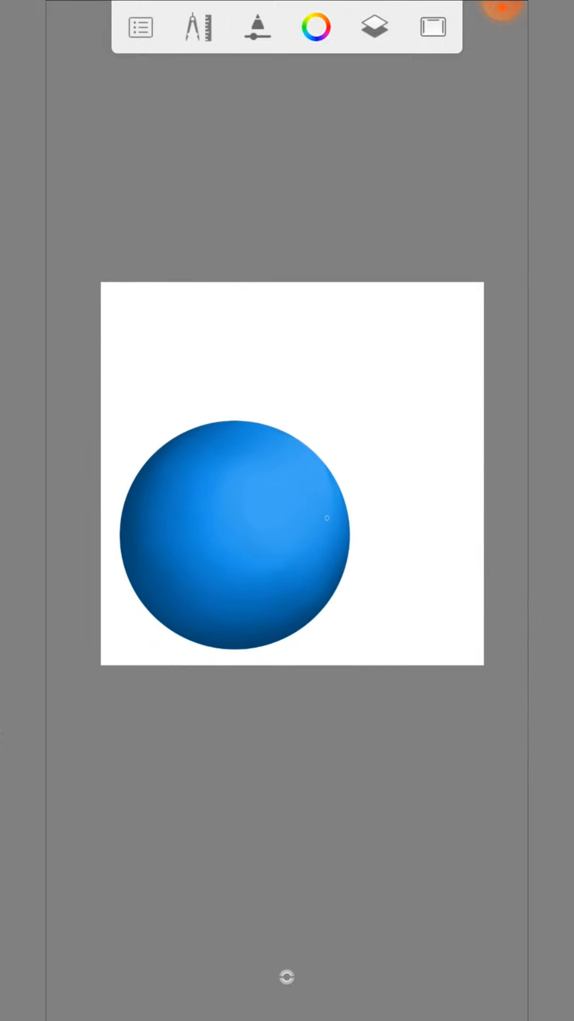
Duplicate the sphere layer and shift the copy's hue and saturation to a muted green.
click(374, 27)
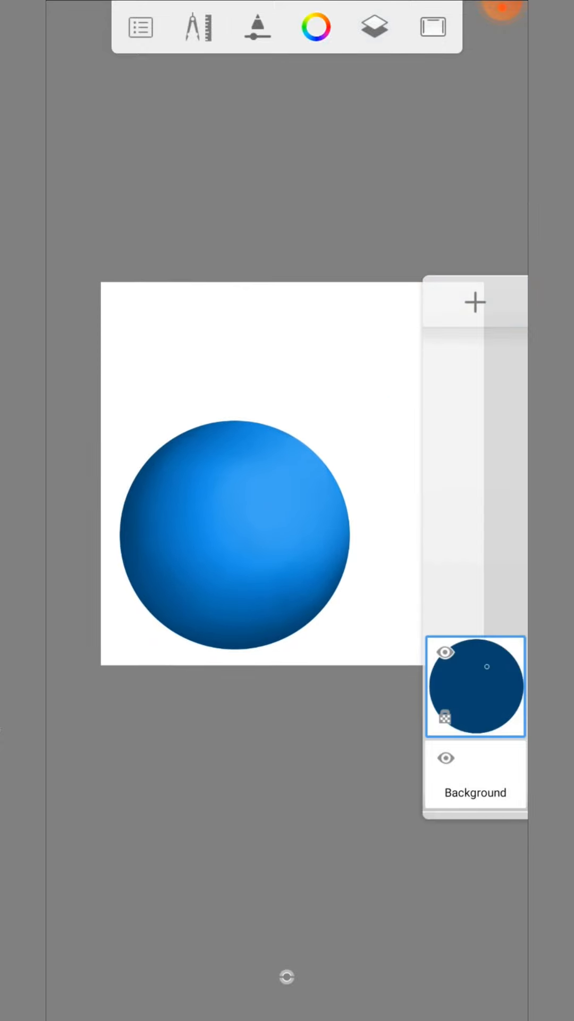
click(474, 686)
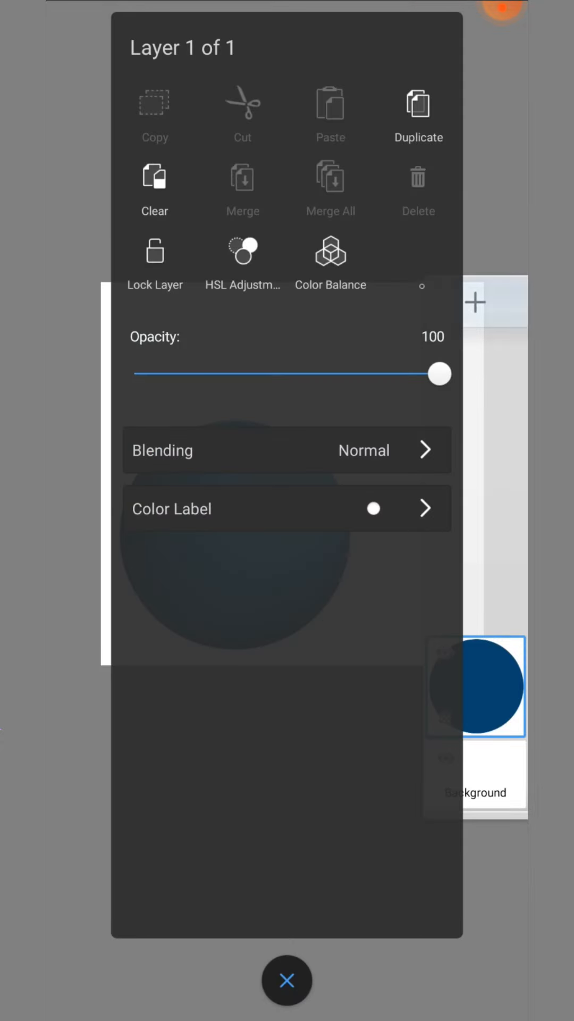
click(417, 114)
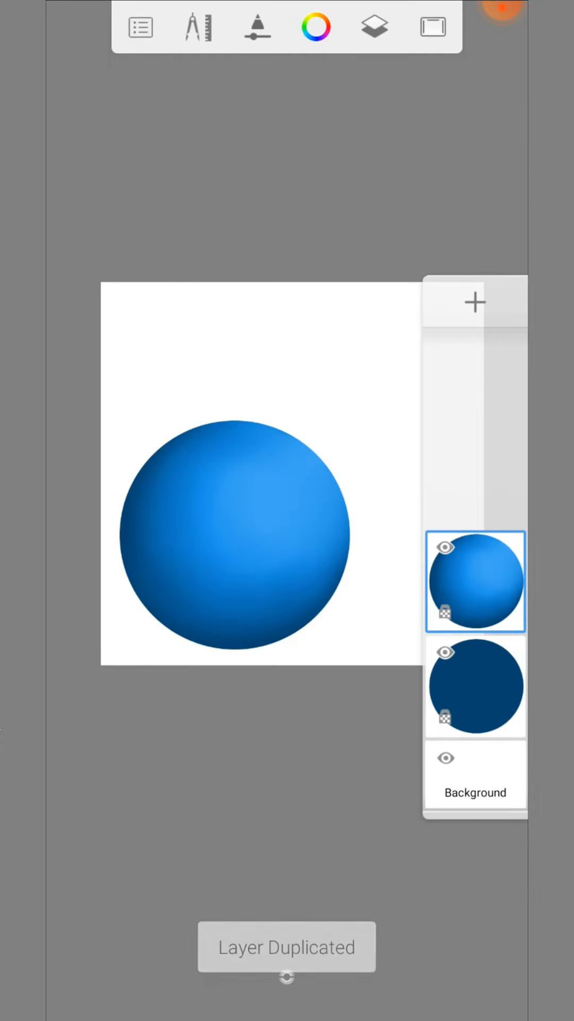
click(474, 581)
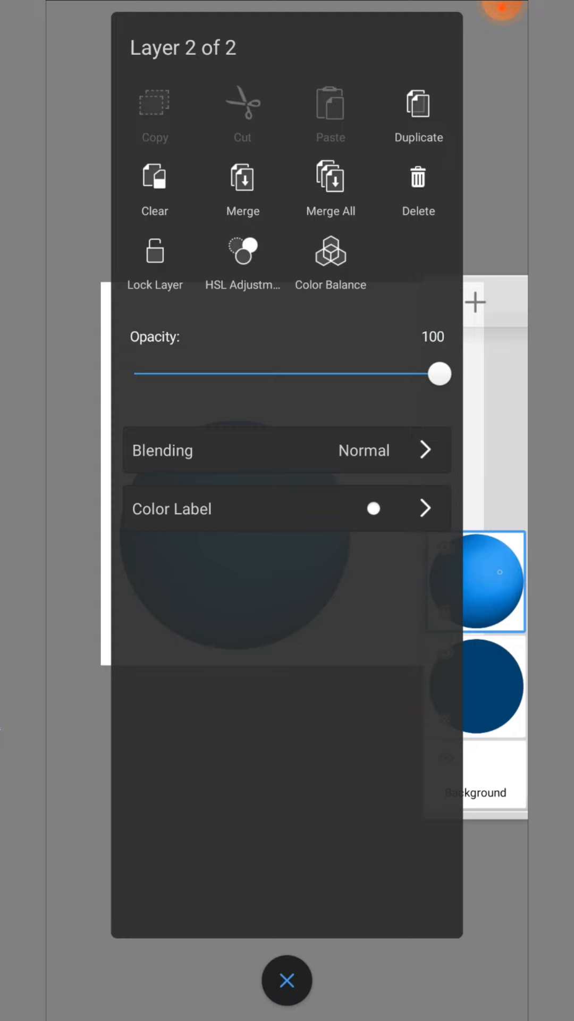
click(242, 258)
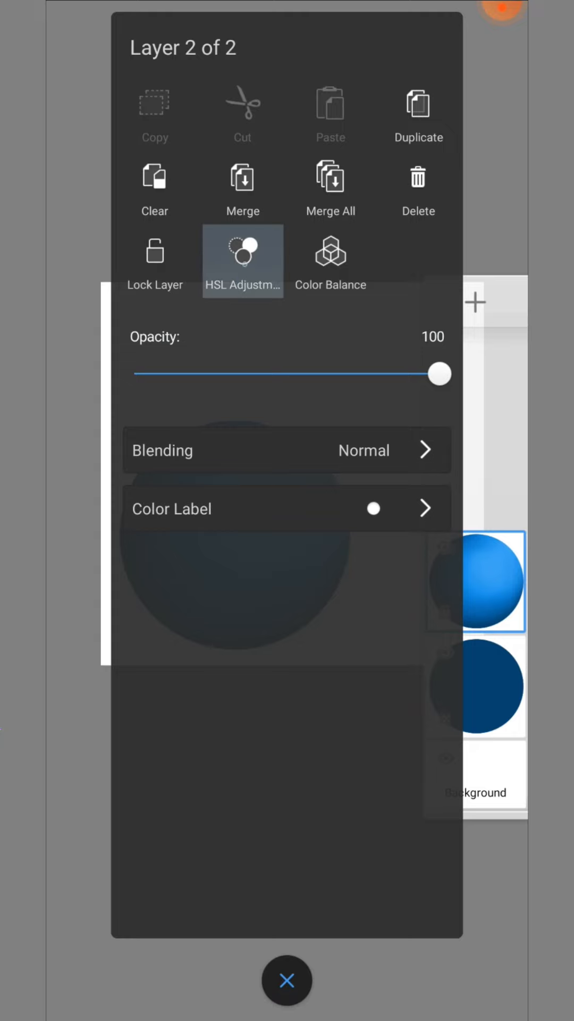
click(242, 254)
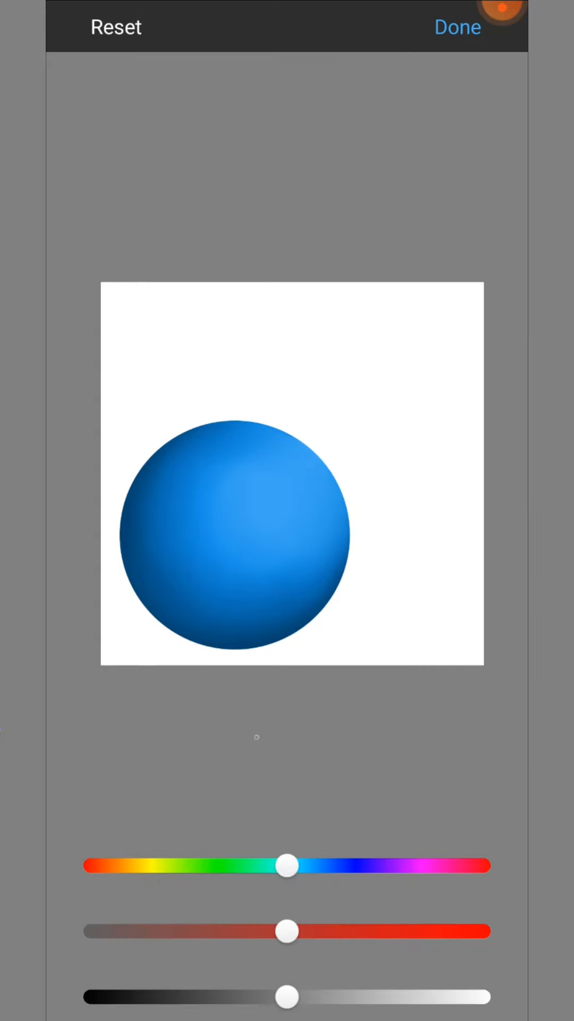
drag(286, 865, 233, 866)
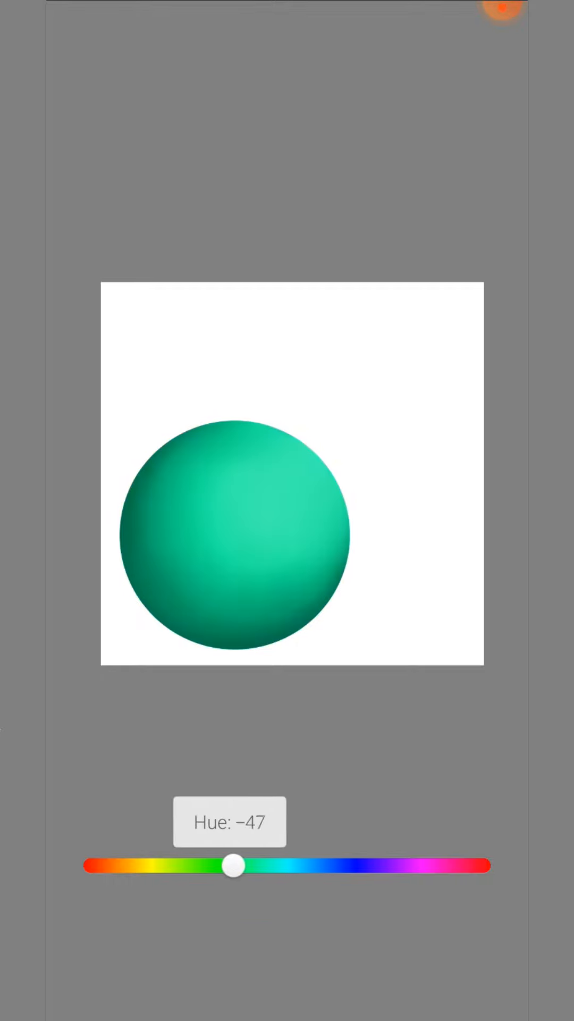
drag(234, 865, 169, 866)
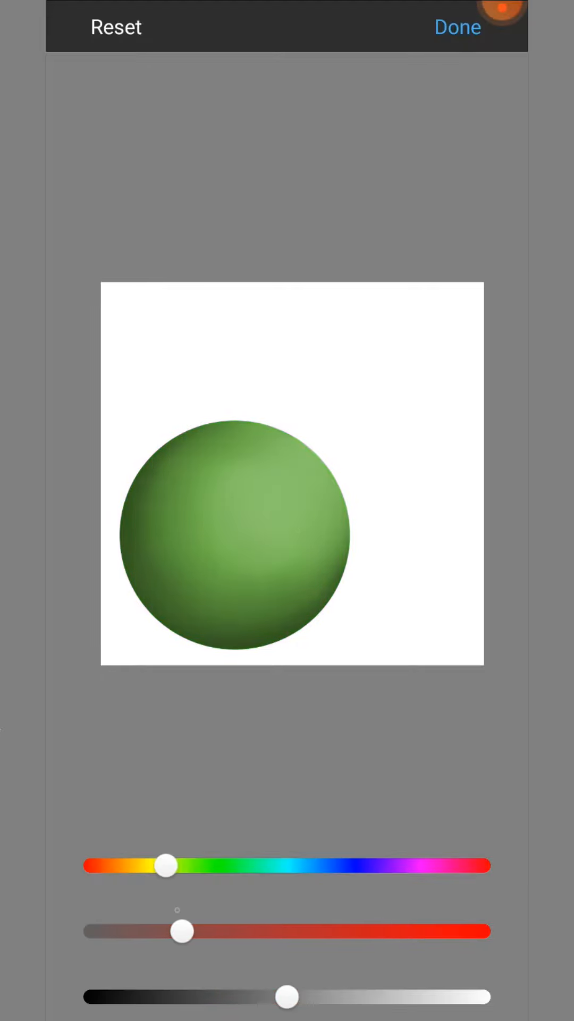
click(457, 28)
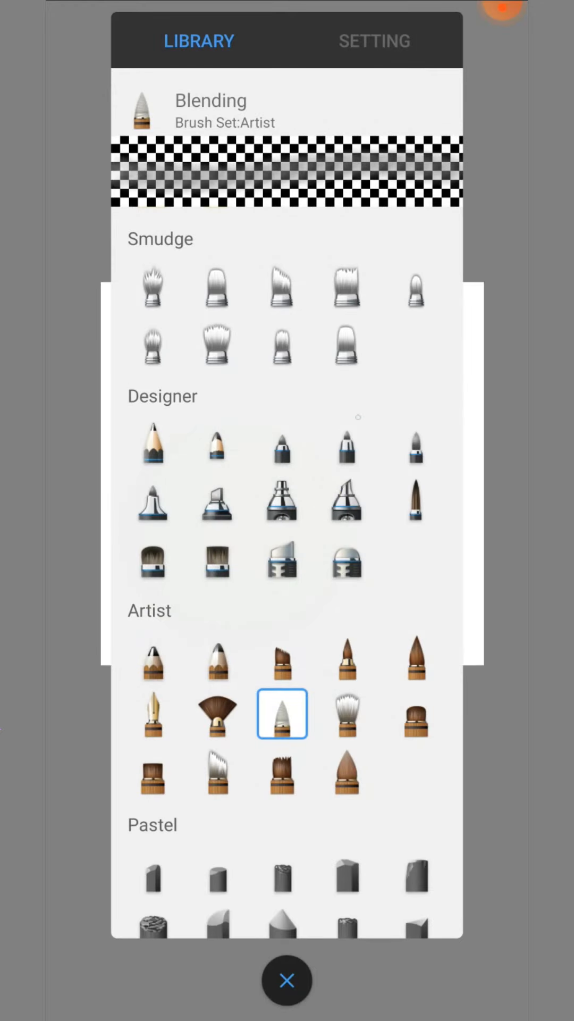
Erase the green layer with a hard eraser into continent shapes over blue oceans.
scroll(down, 3)
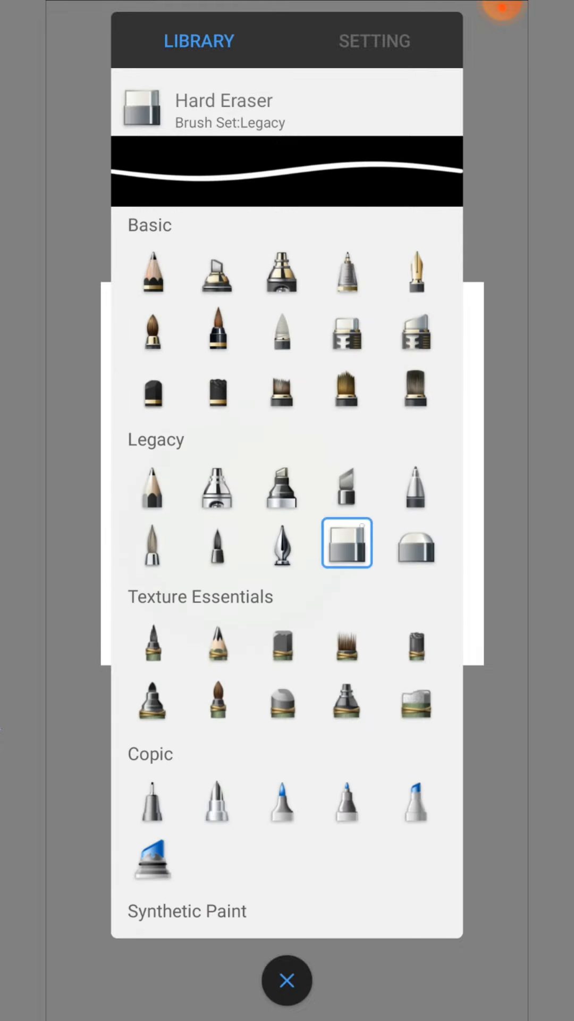
click(286, 981)
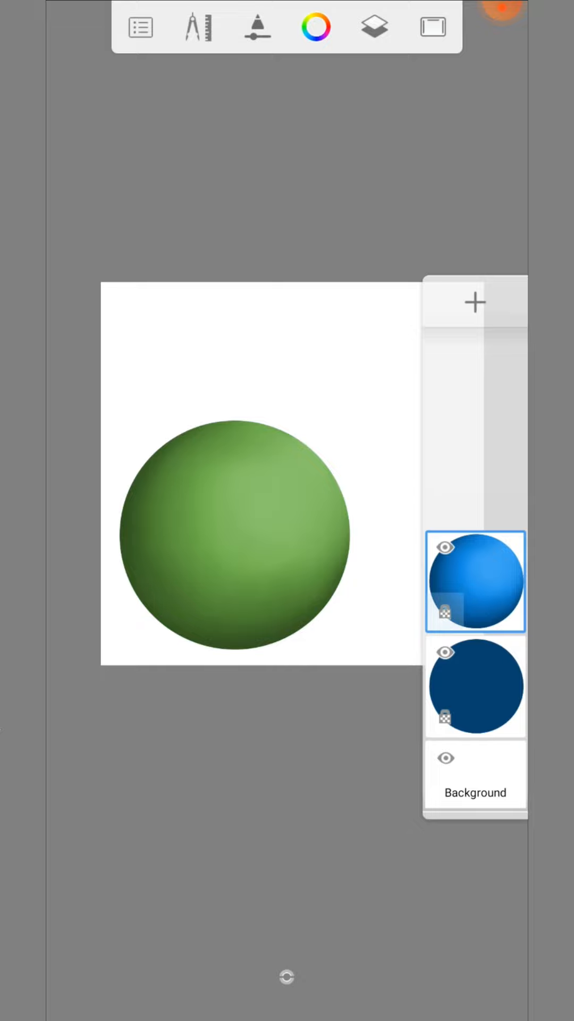
click(448, 616)
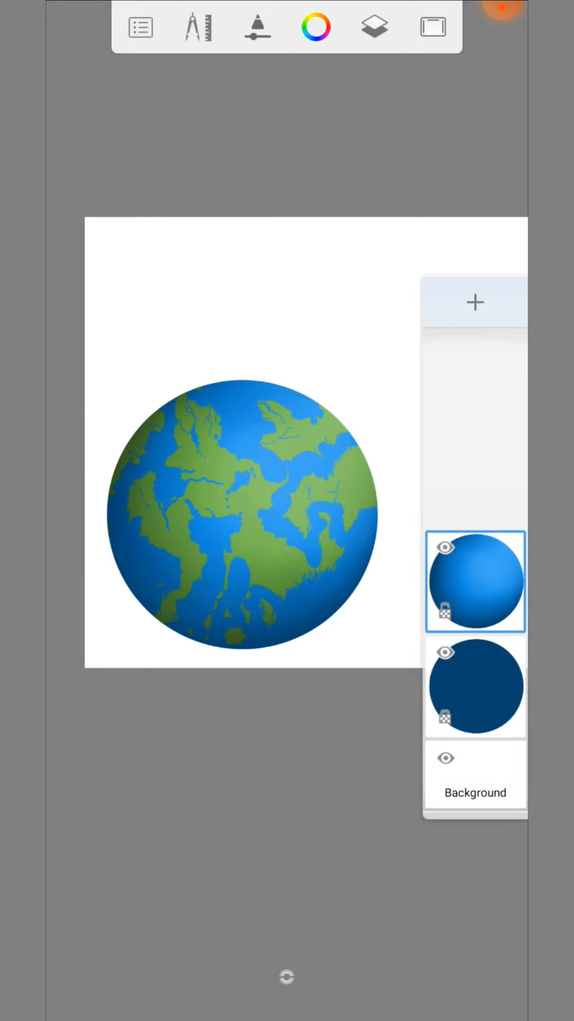
Paint white clouds over the globe and soften them with the Smudge Web Brush.
click(257, 27)
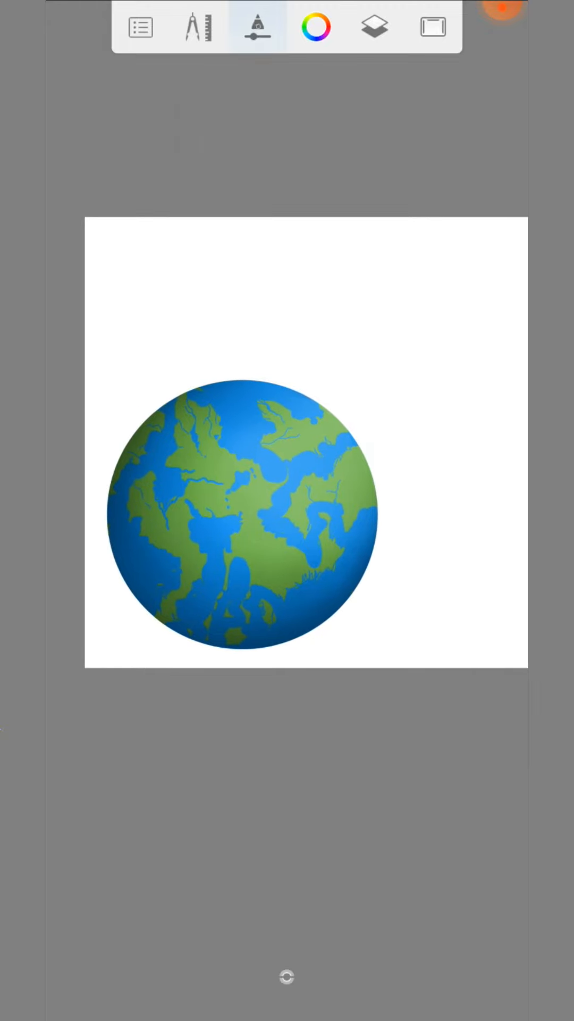
click(257, 27)
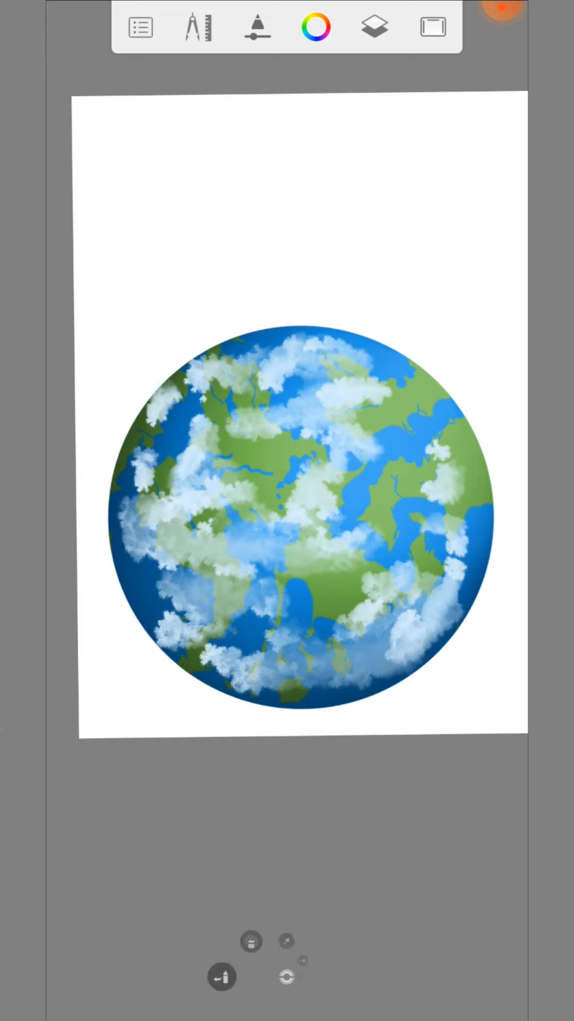
click(257, 27)
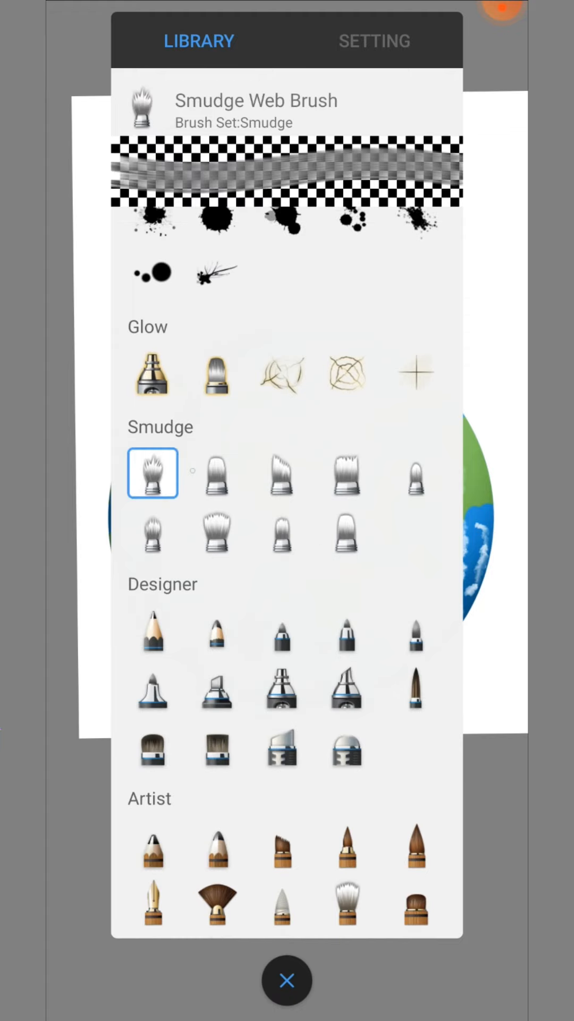
click(286, 980)
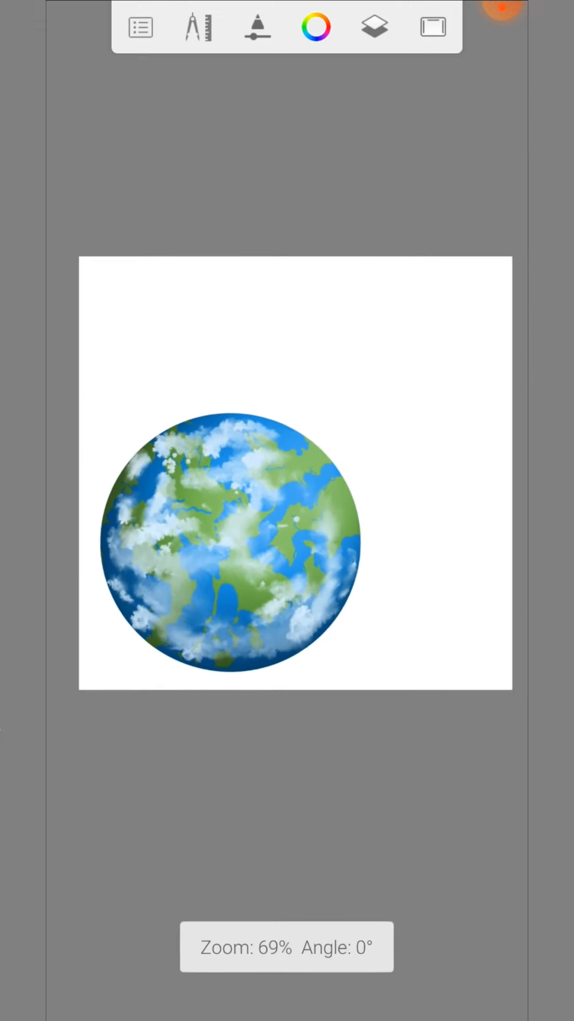
Duplicate the sphere, drain its colour to grey, and start scaling it into a smaller moon.
click(374, 26)
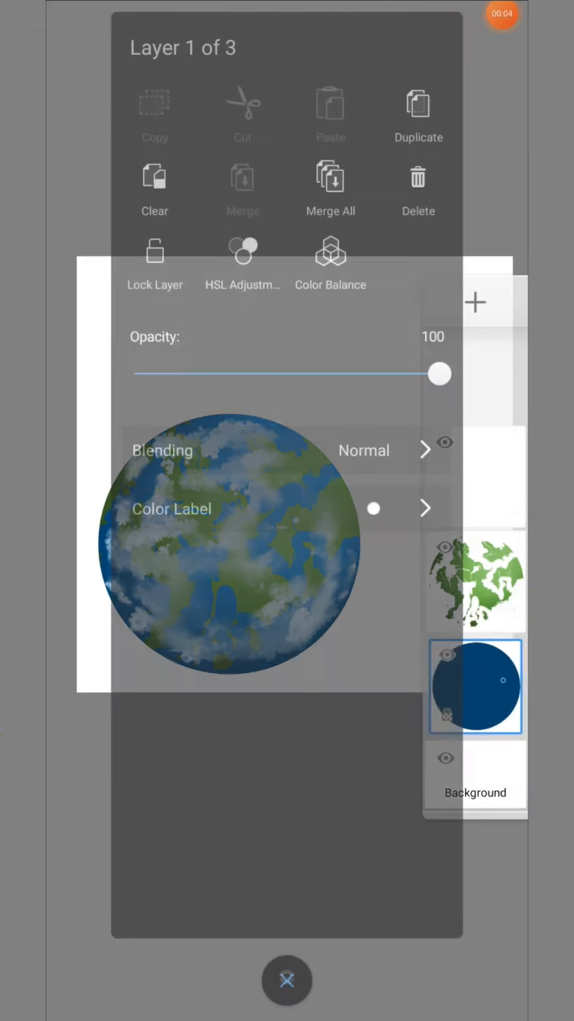
click(286, 980)
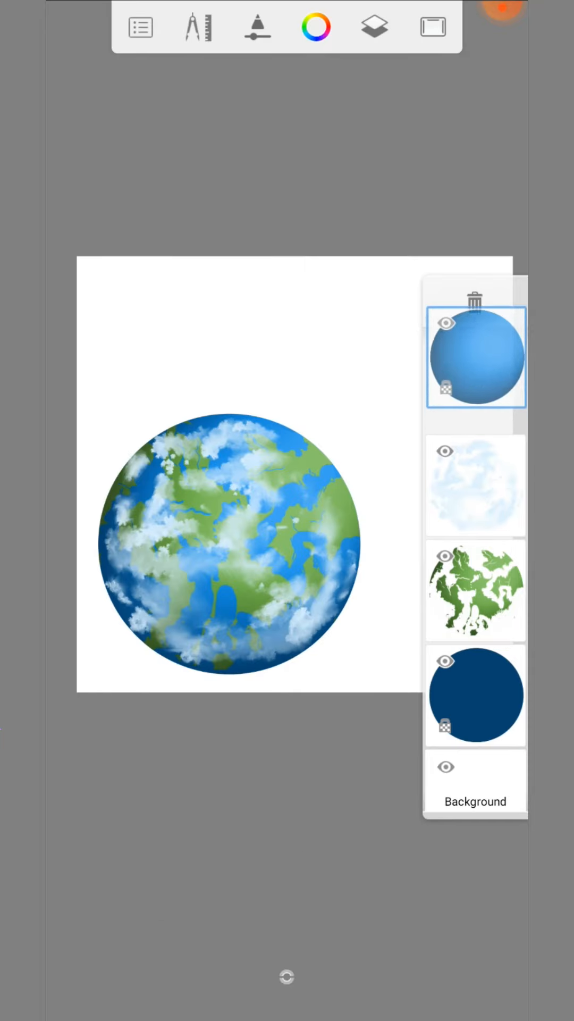
click(476, 359)
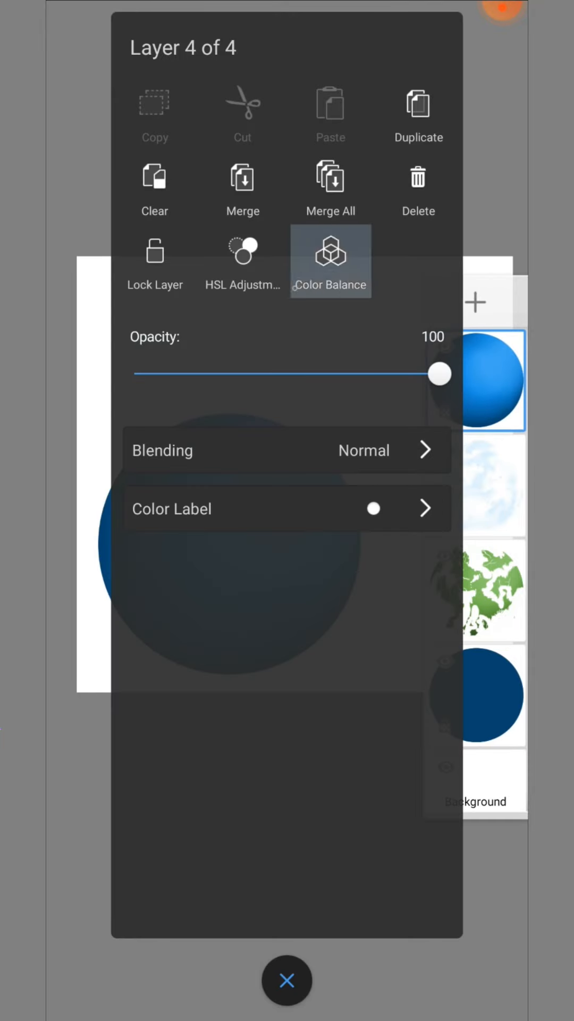
click(329, 253)
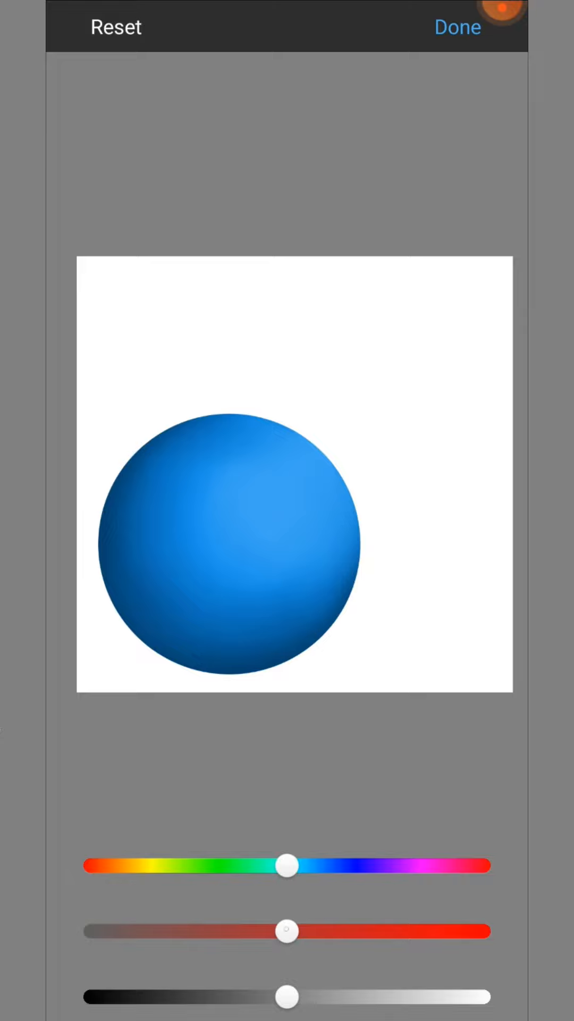
drag(284, 929, 83, 929)
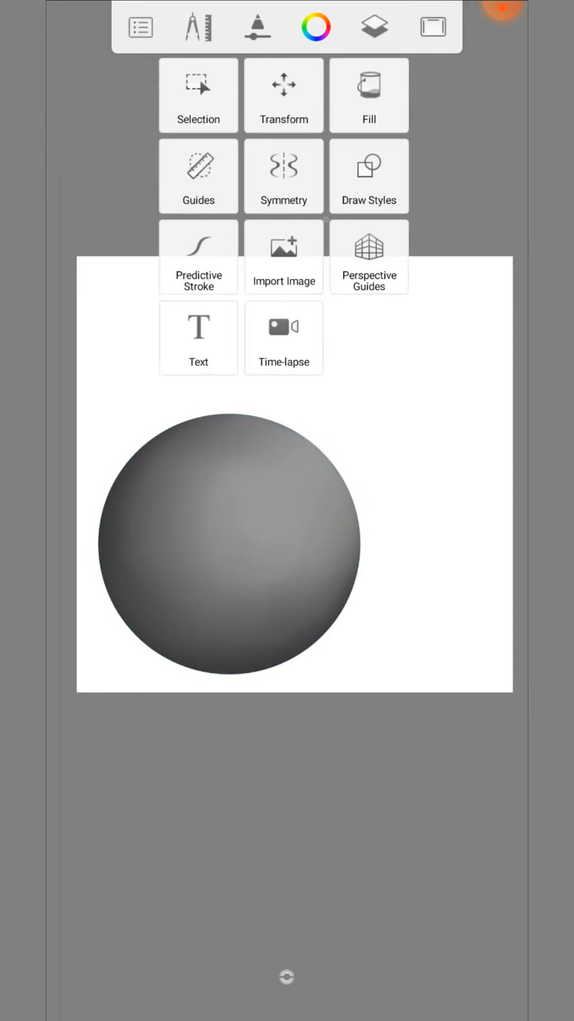
click(283, 94)
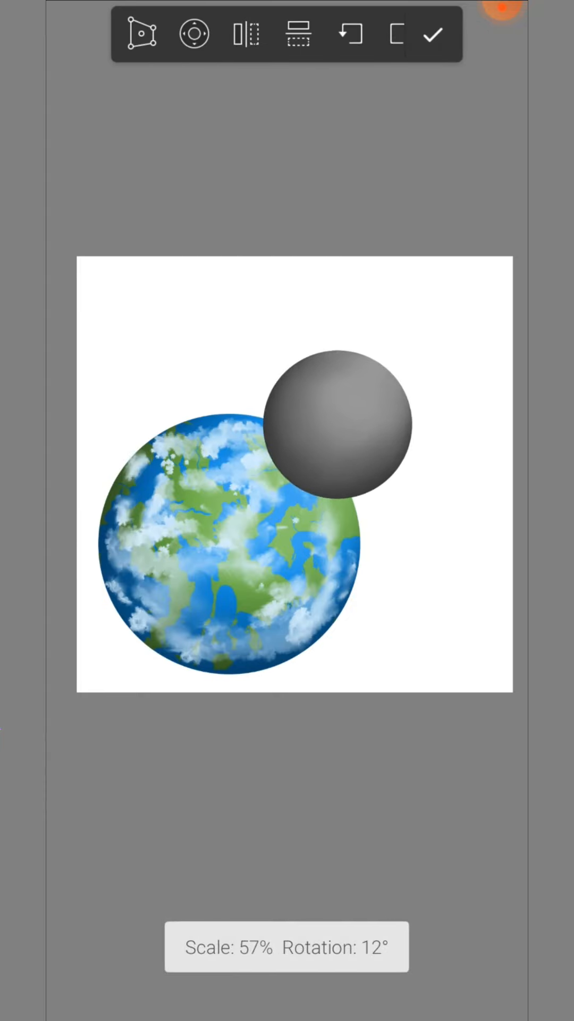
Paint a dark gritty texture over the grey moon with the Chalk Pastel brush.
click(430, 33)
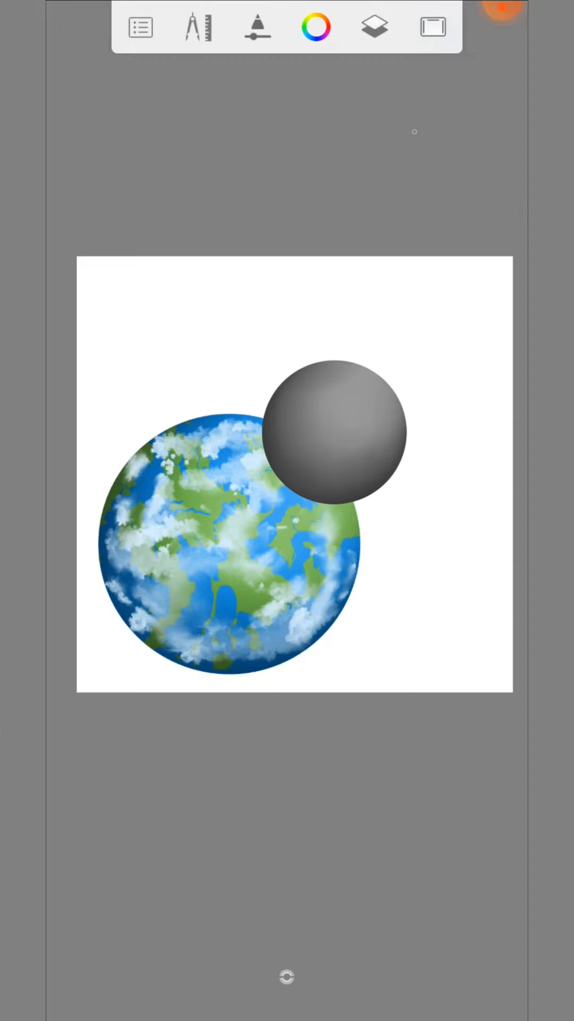
click(375, 26)
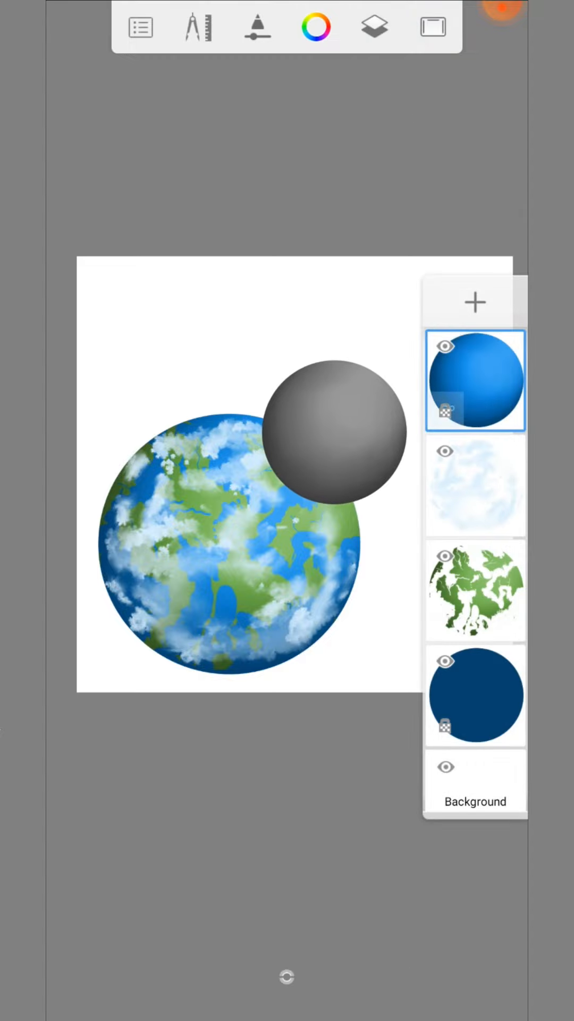
click(257, 26)
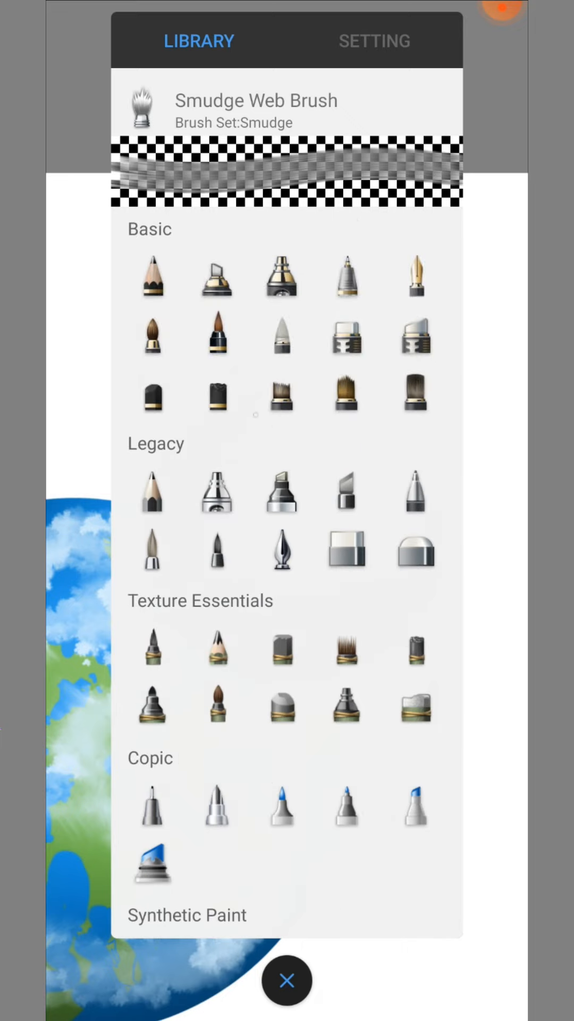
click(217, 390)
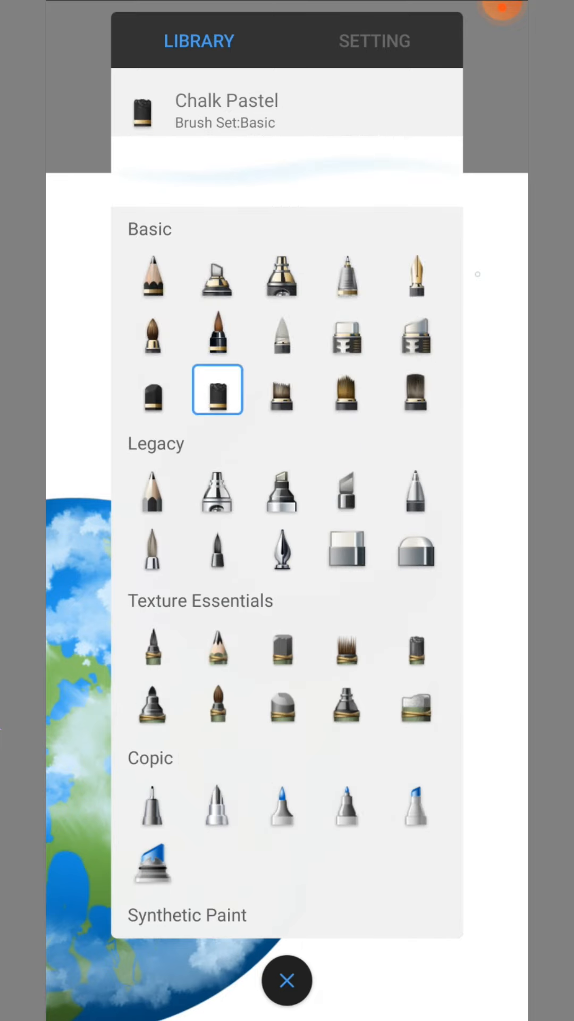
click(286, 981)
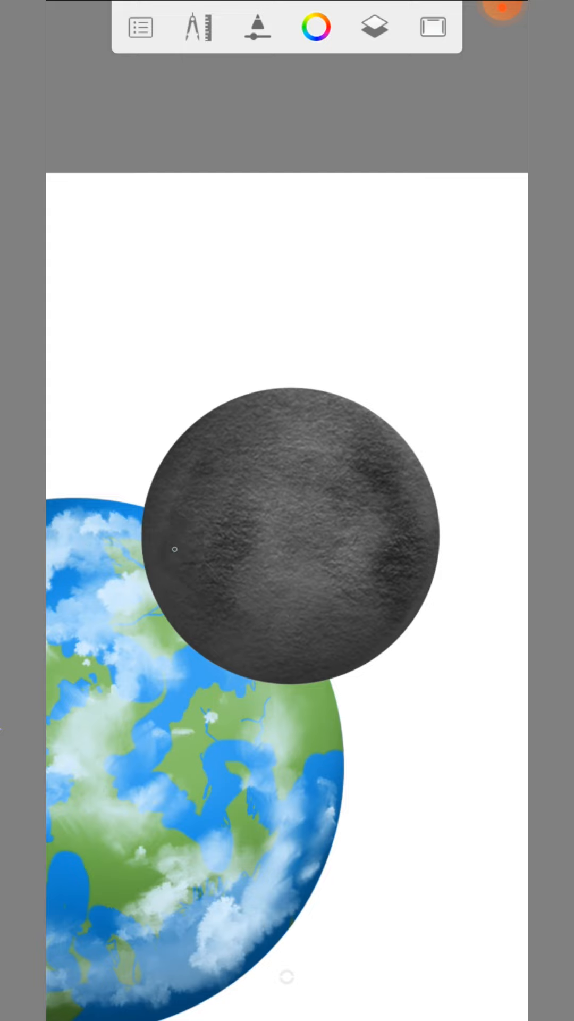
Merge the Earth layers and smear its surface outward around the moon's edge.
click(373, 30)
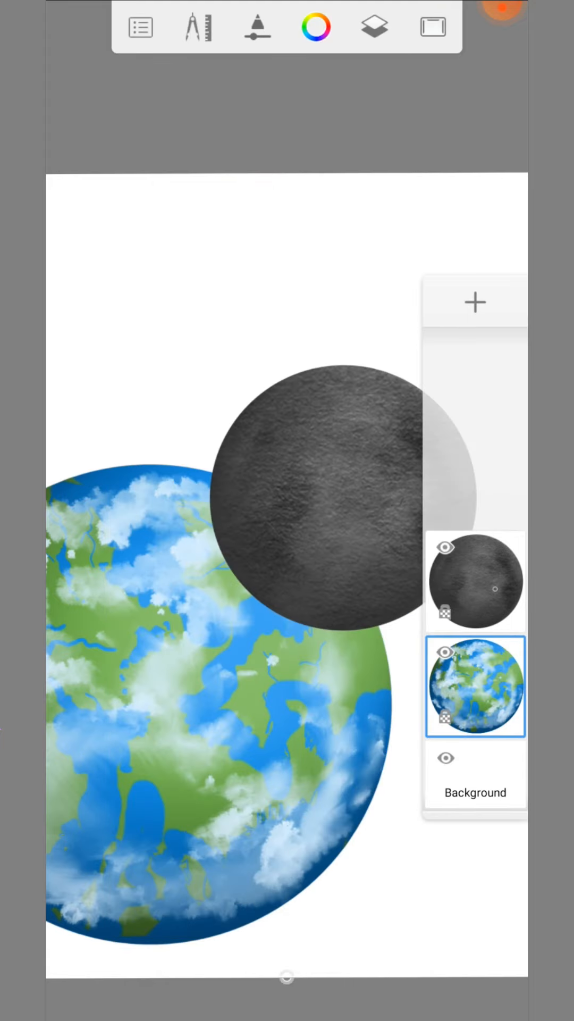
click(257, 26)
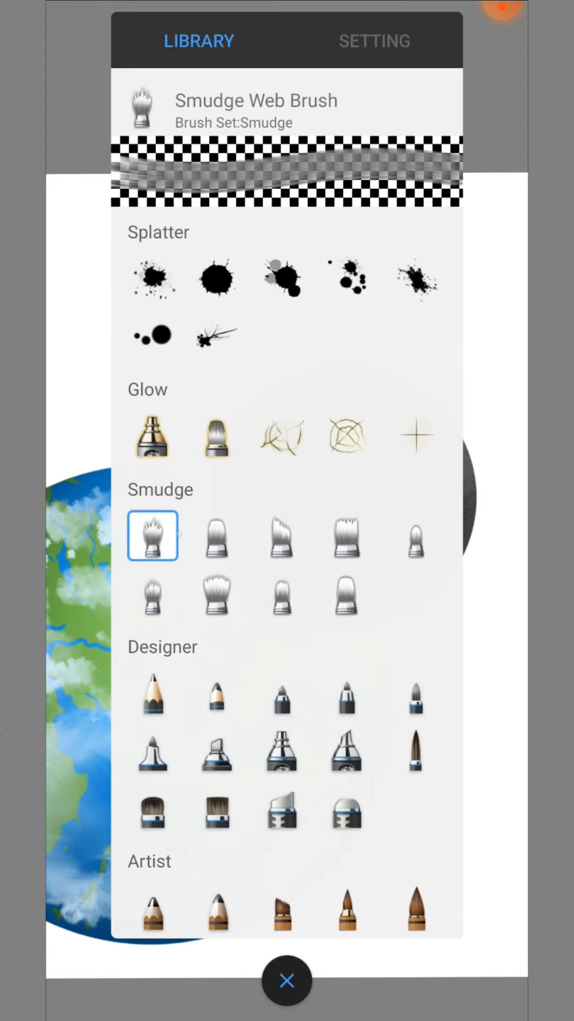
click(286, 980)
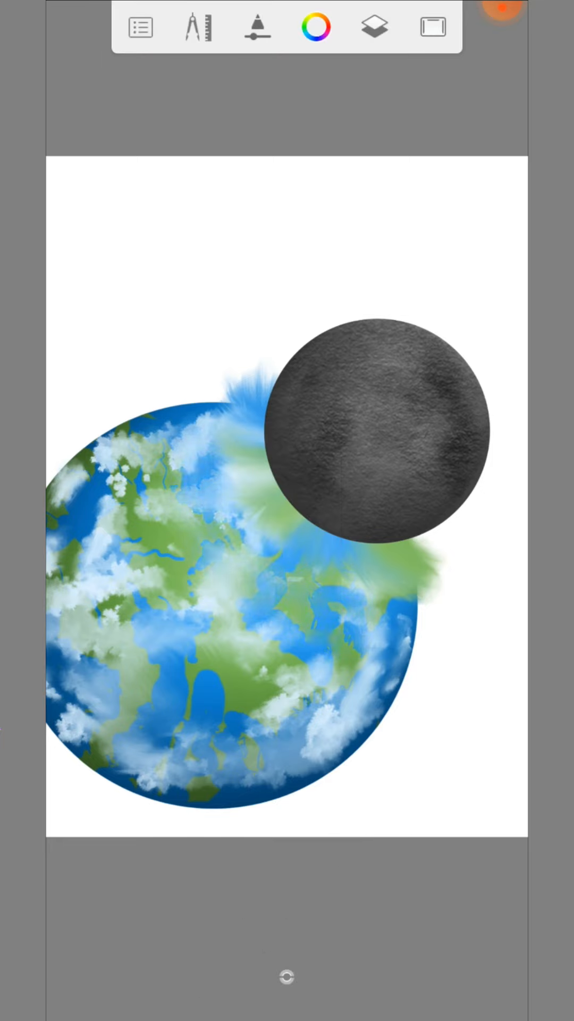
click(256, 27)
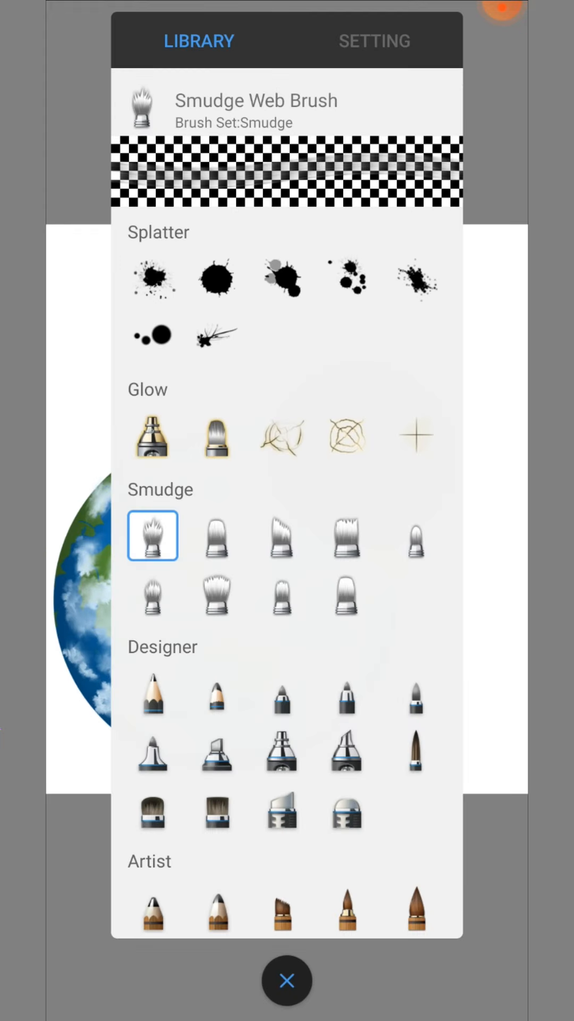
Paint a white-hot glow at the impact with the Glow Neon brush.
click(216, 435)
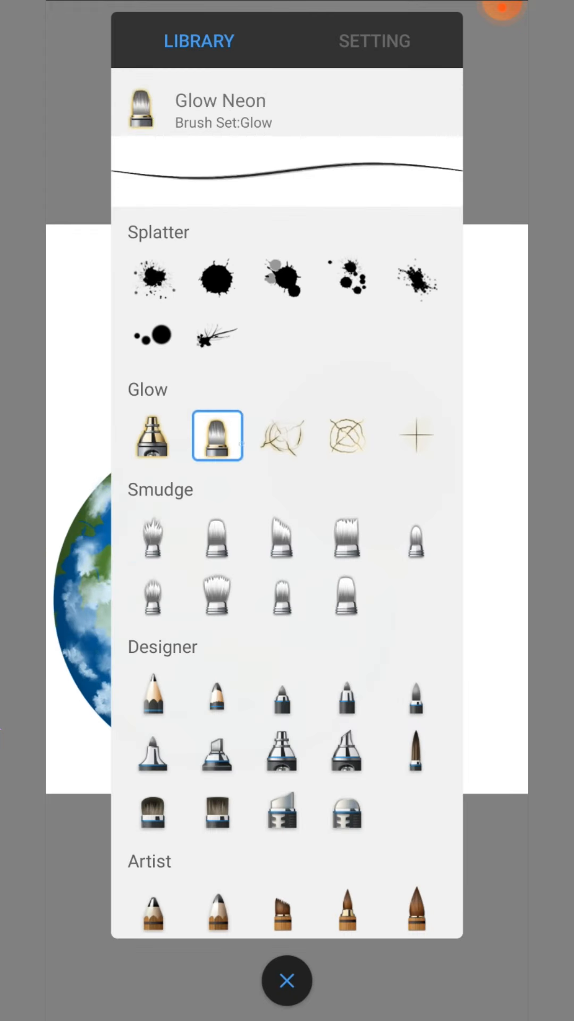
click(286, 980)
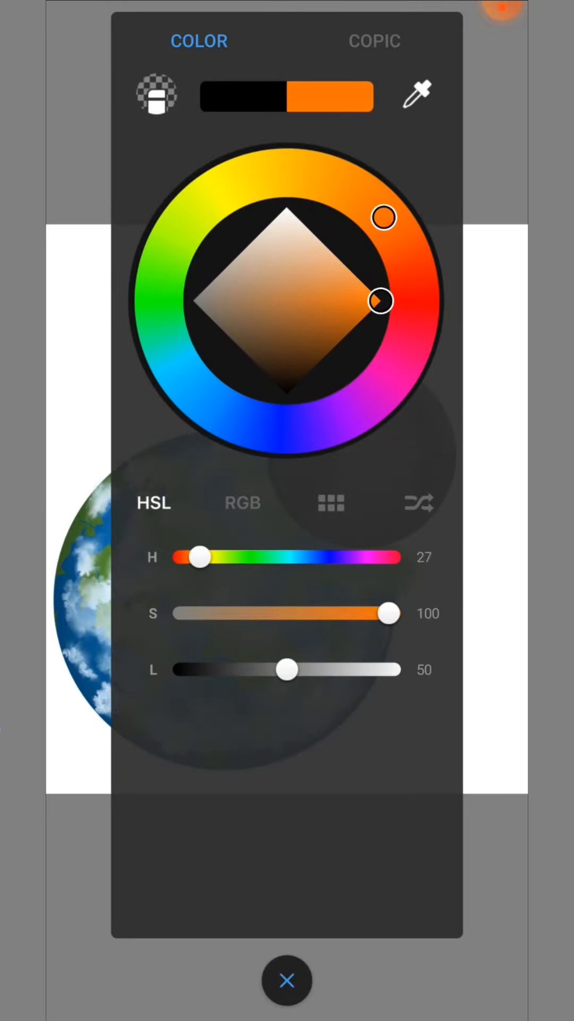
click(286, 979)
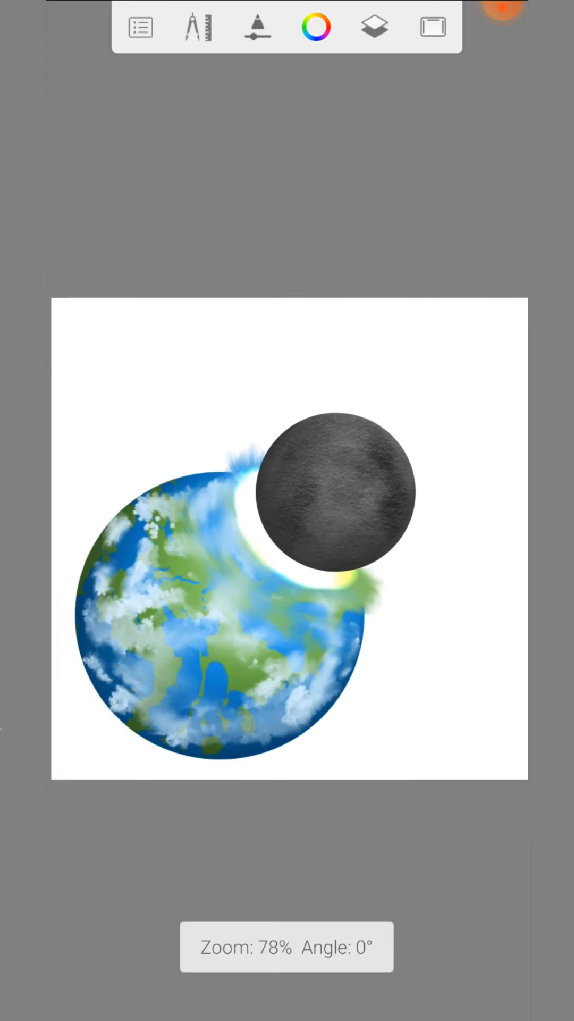
Draw glowing orange cracks across the moon on its own layer.
click(374, 27)
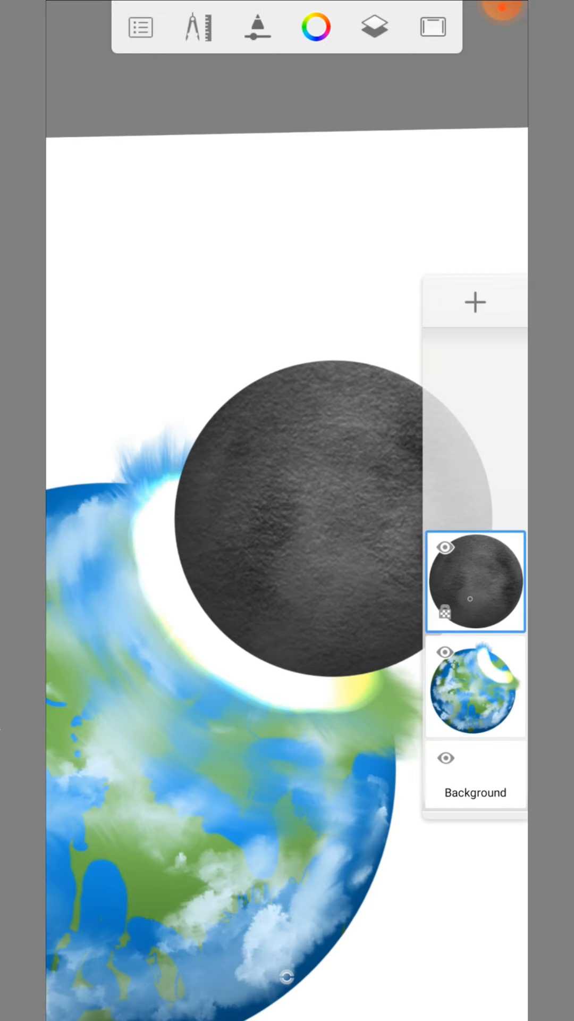
click(315, 27)
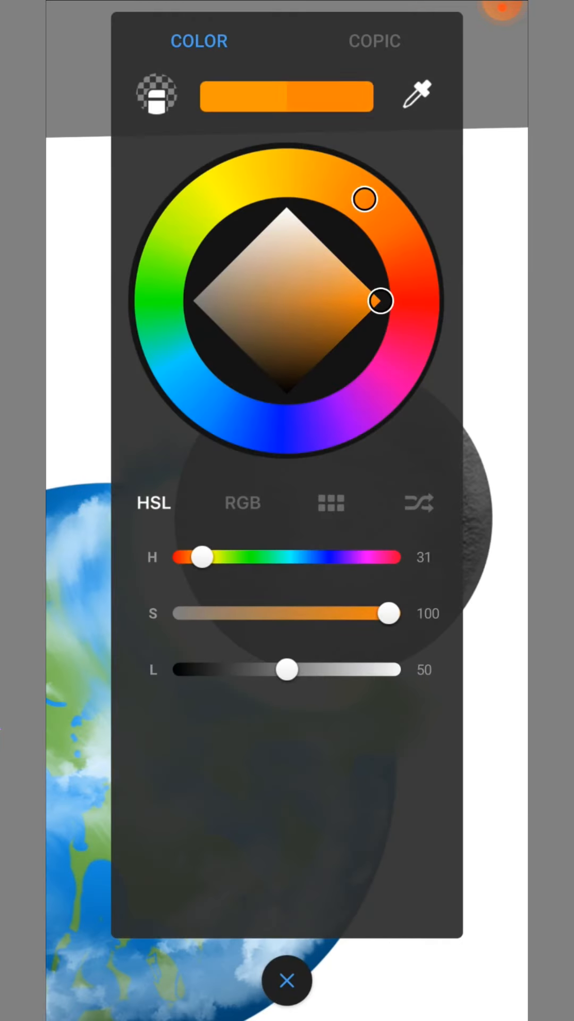
click(286, 980)
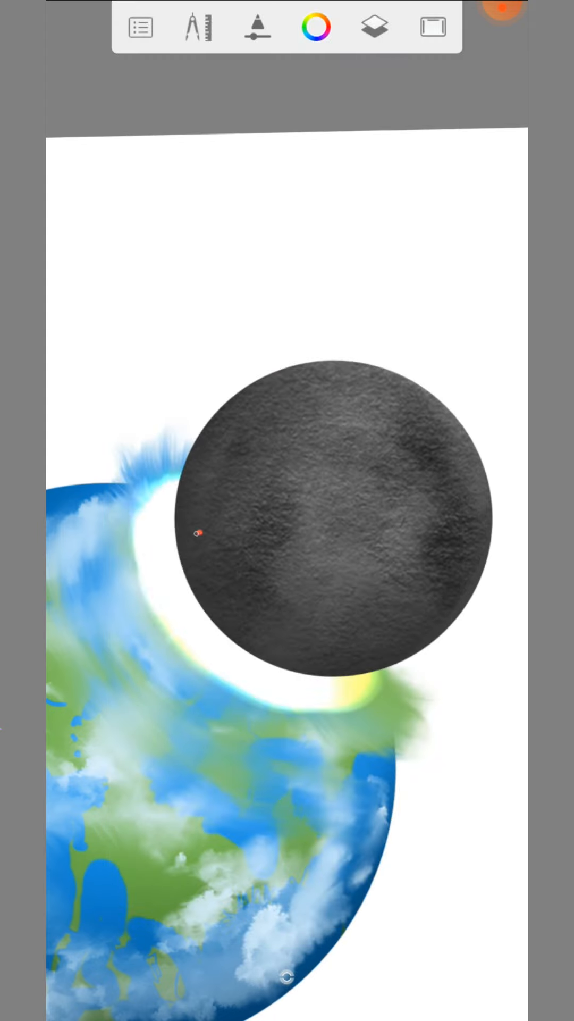
drag(195, 530, 261, 677)
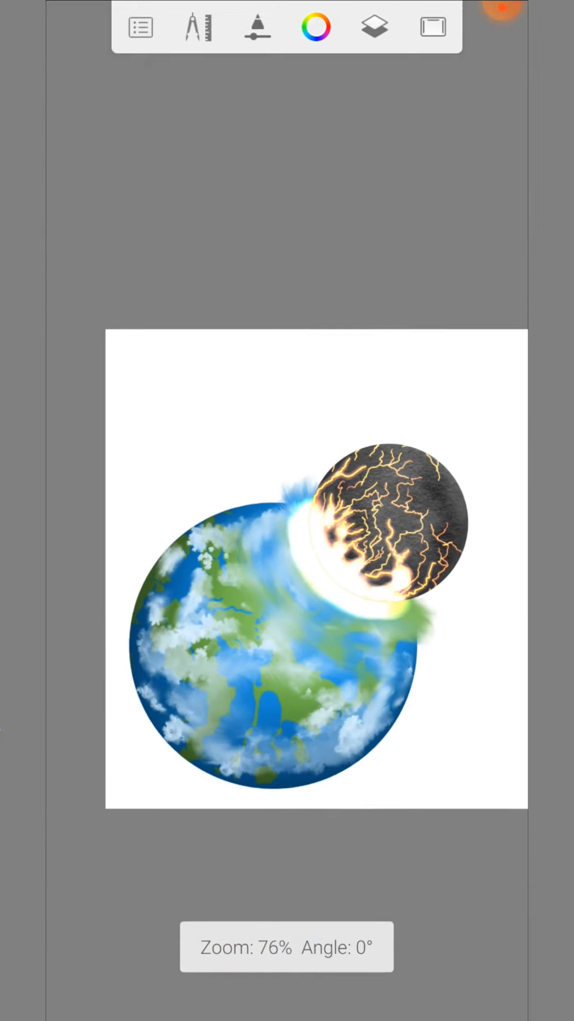
Add a layer above Background, choose black and fill it as the scene's backdrop.
click(374, 27)
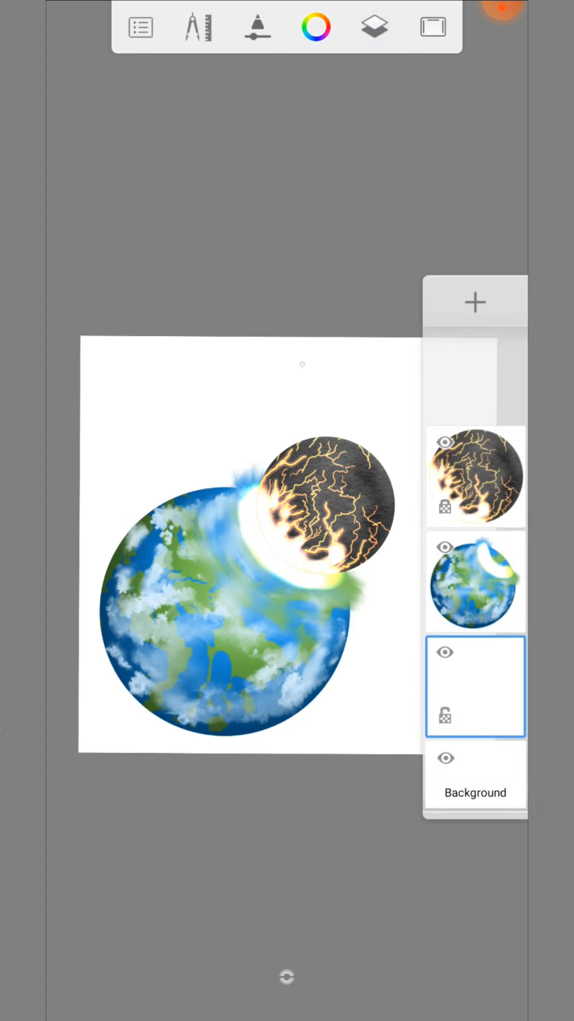
click(314, 26)
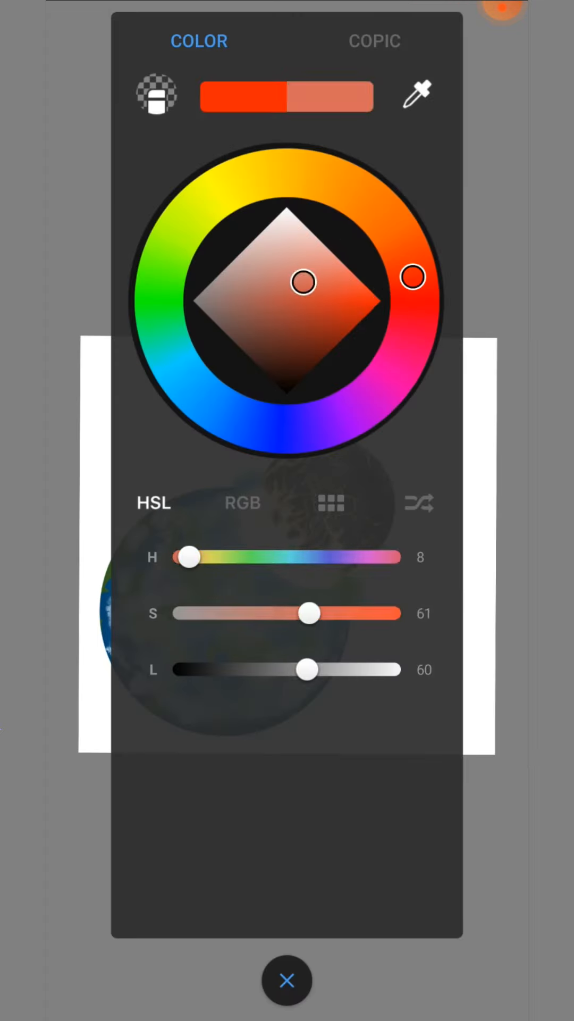
click(286, 981)
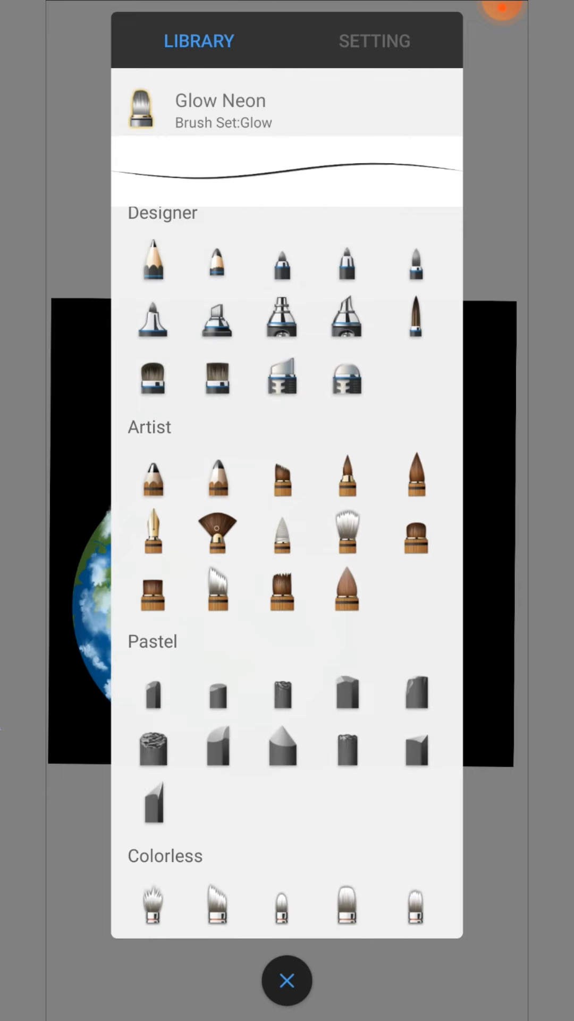
On a new top layer, paint orange glow trails, Salty Watercolor explosion clouds and golden sparks.
click(286, 980)
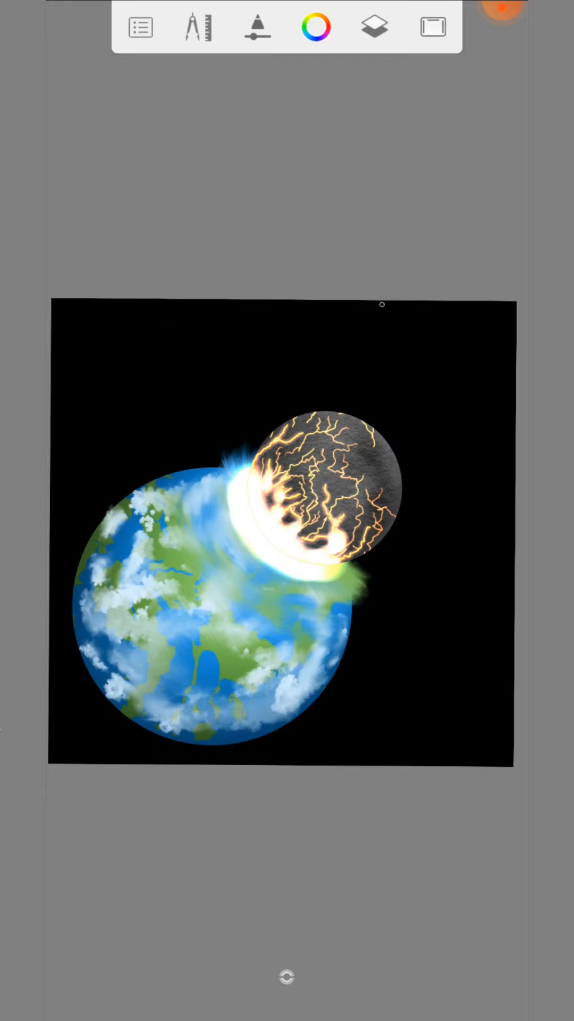
click(374, 26)
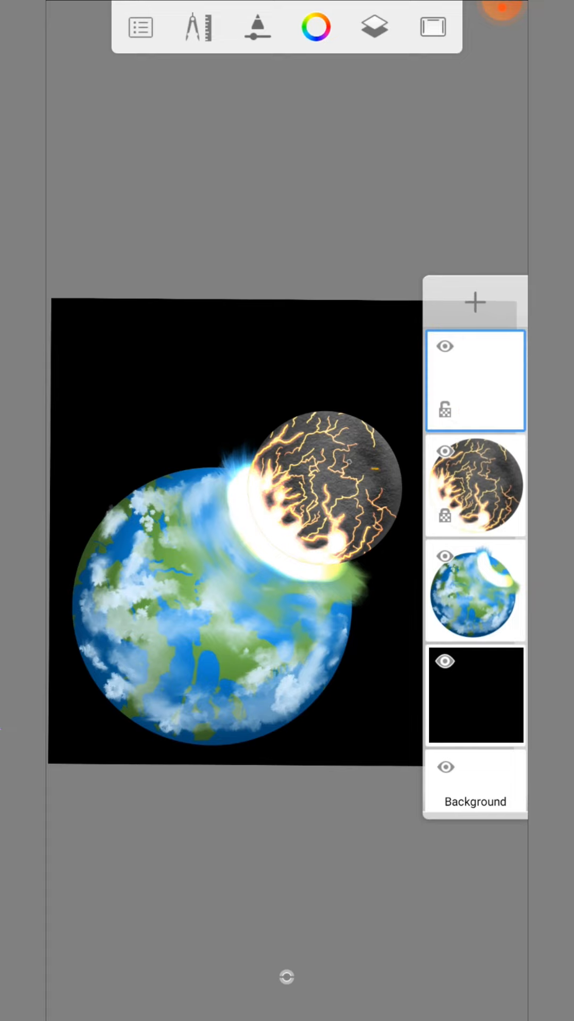
click(373, 26)
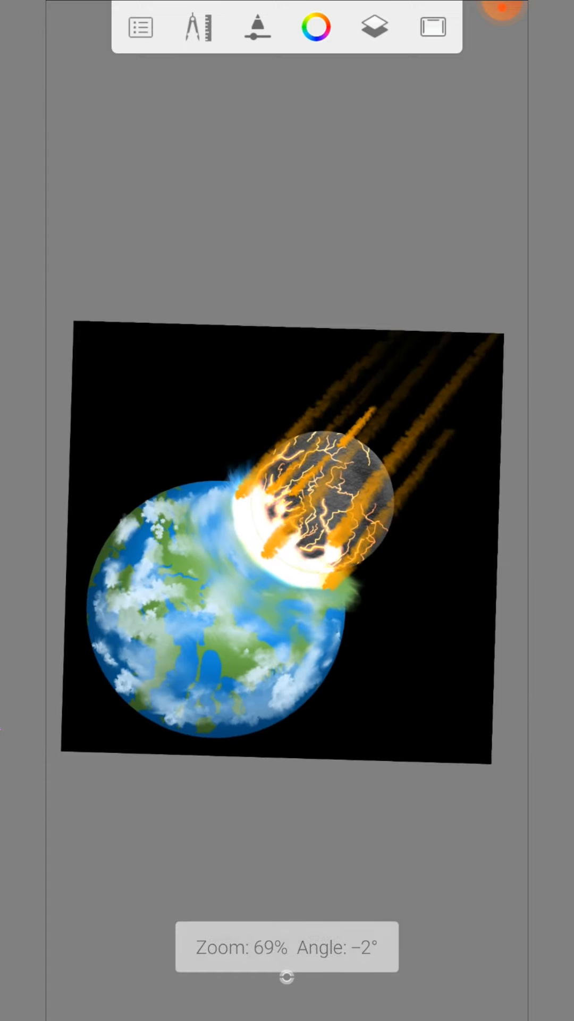
click(256, 27)
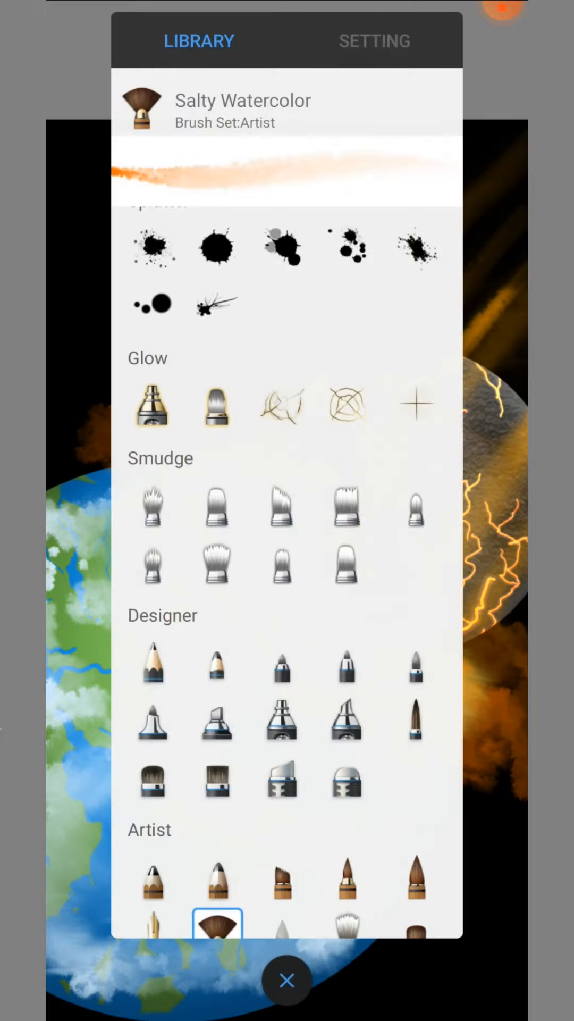
click(286, 980)
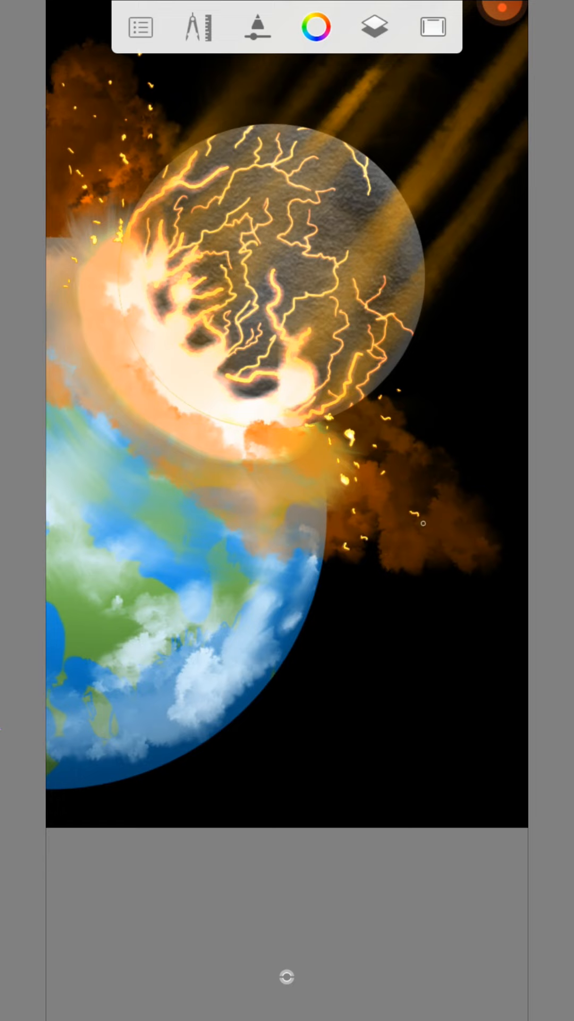
Pick a warm yellow-orange hue lightened all the way to white.
click(316, 27)
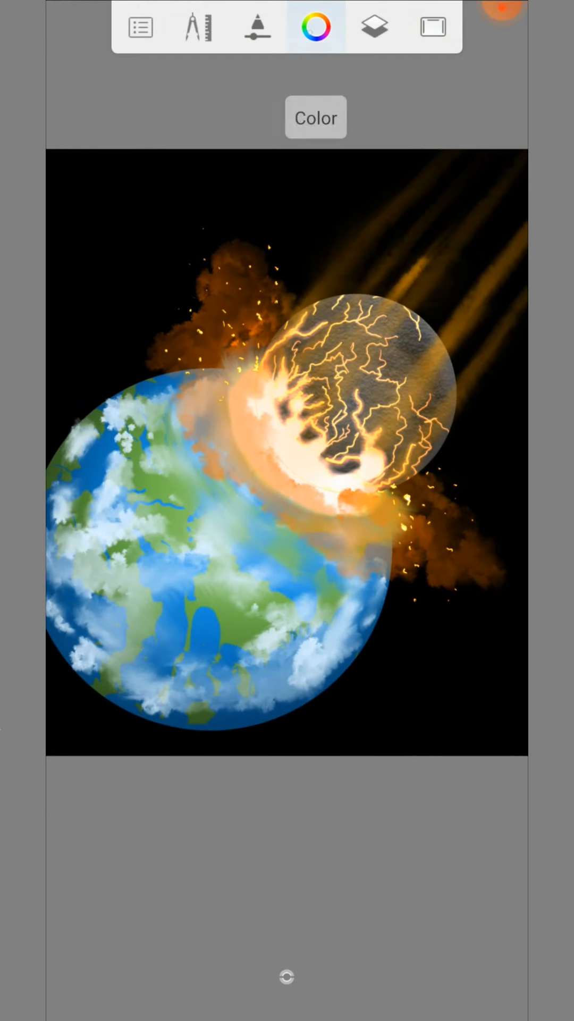
click(258, 26)
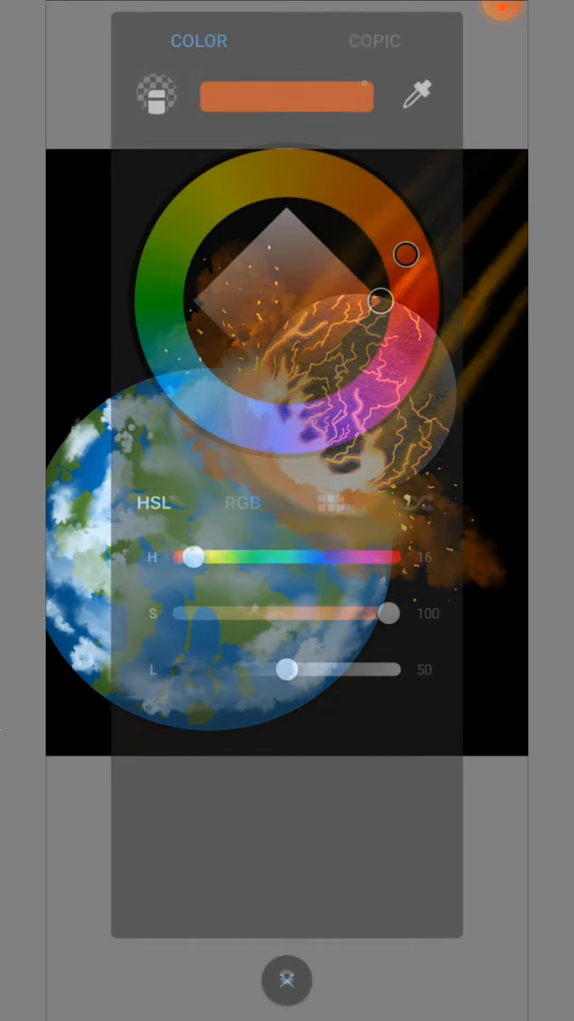
drag(404, 254, 319, 176)
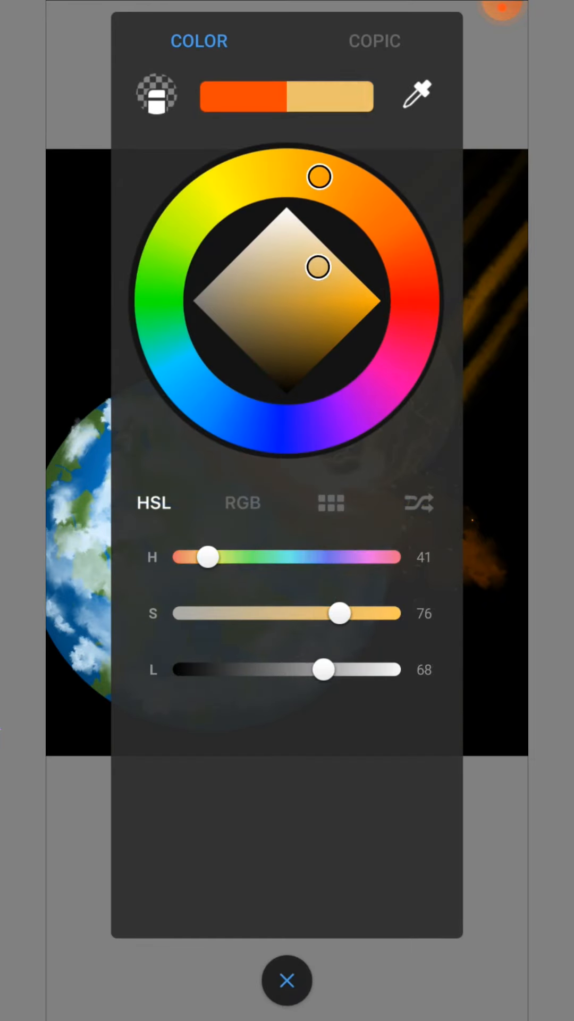
drag(323, 669, 387, 668)
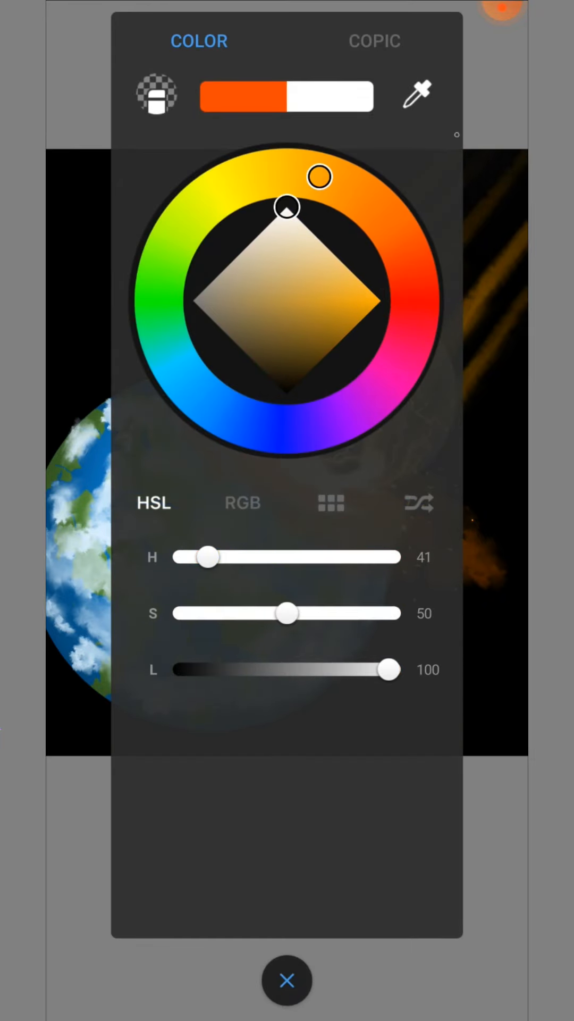
click(286, 980)
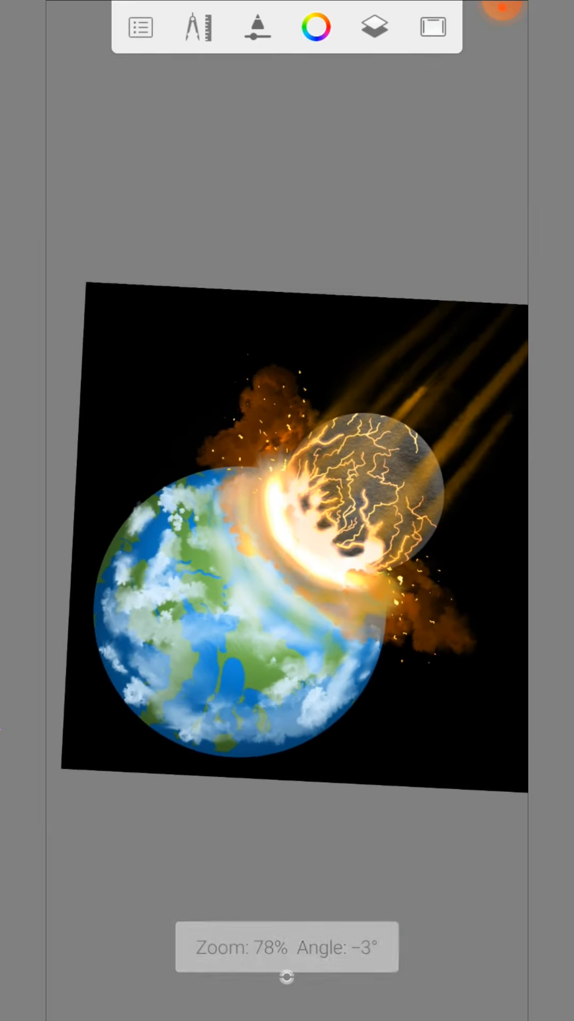
Paint a hot white-yellow glow over the impact point with the Glow Brush.
click(256, 27)
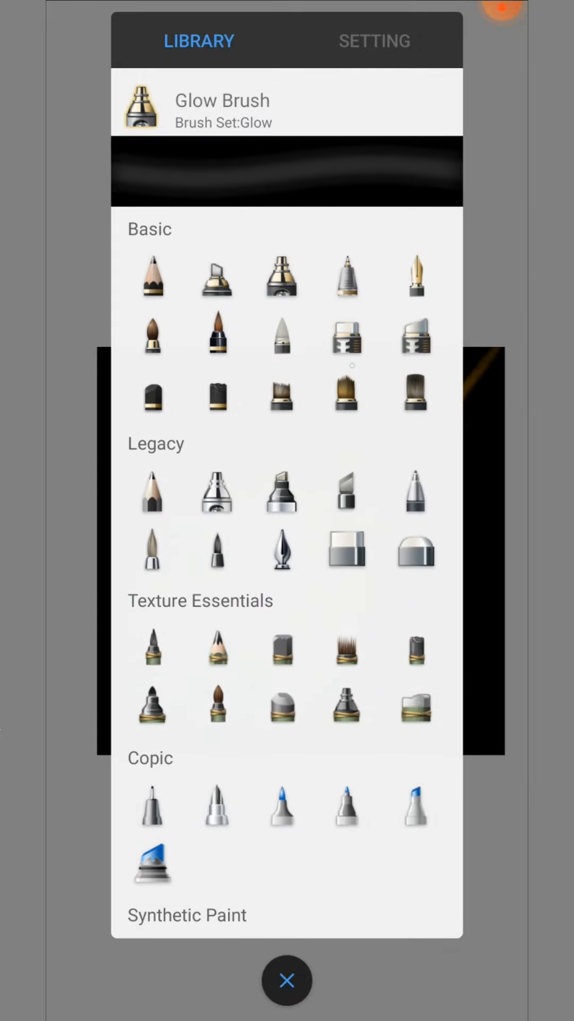
click(286, 979)
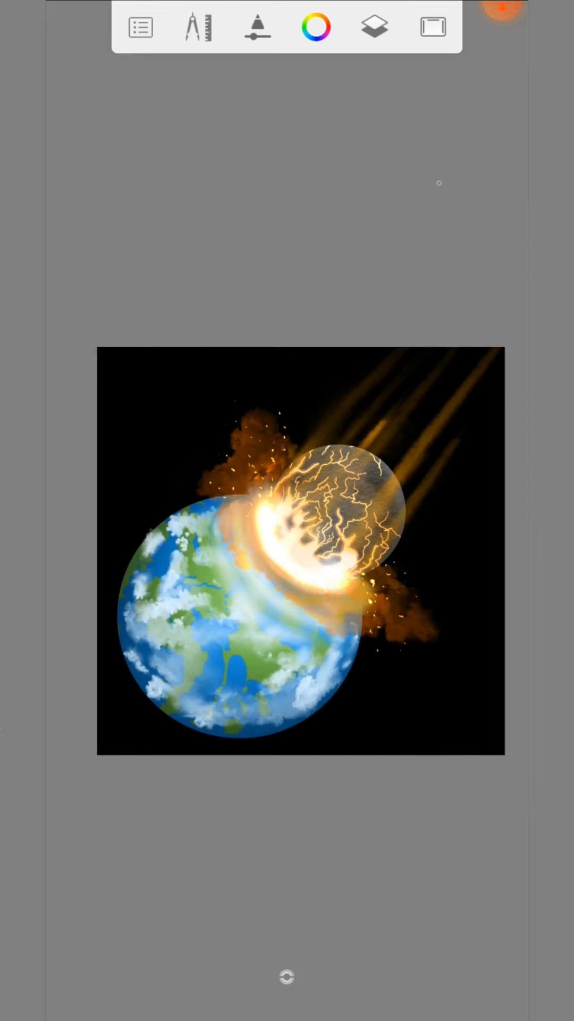